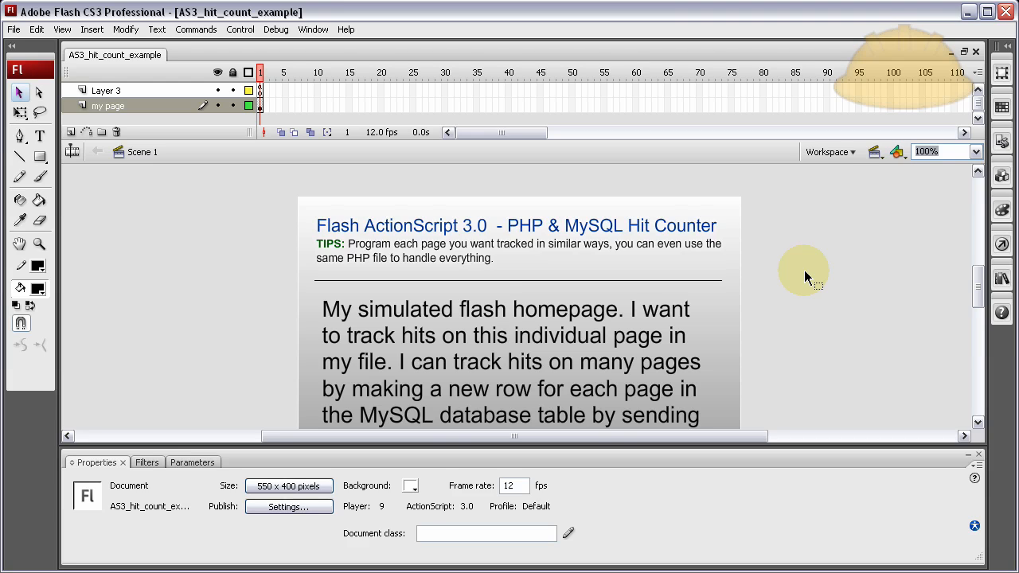
Read down the forum question and follow its 'this' link to the YouTube hit counter tutorial
scroll(down, 3)
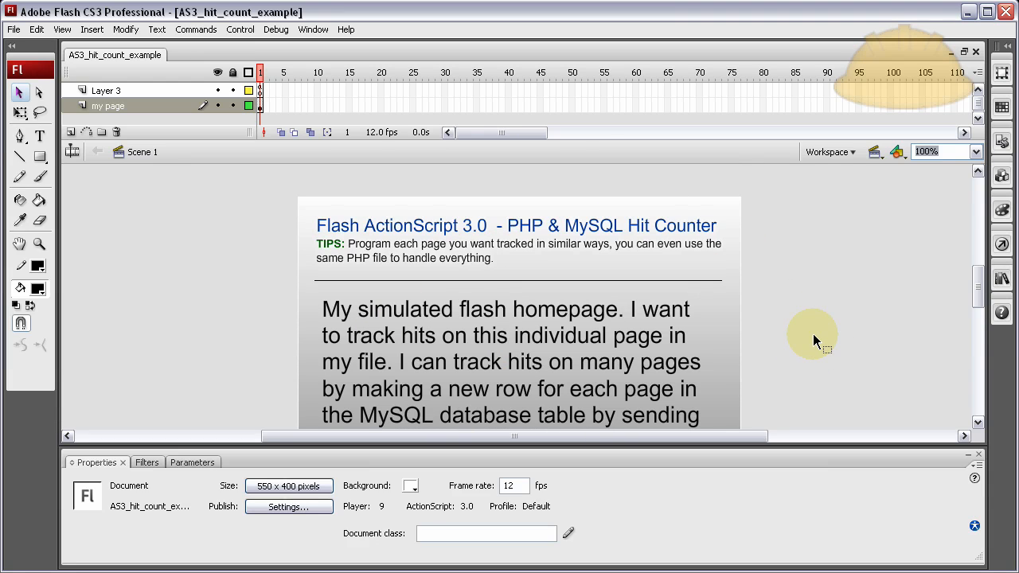
scroll(down, 3)
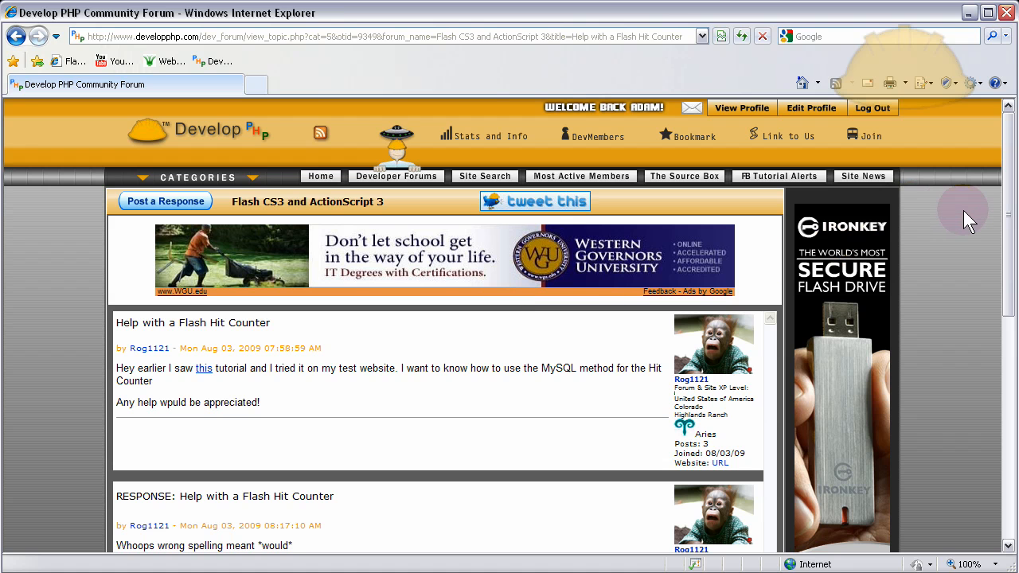
mouse_move(947, 258)
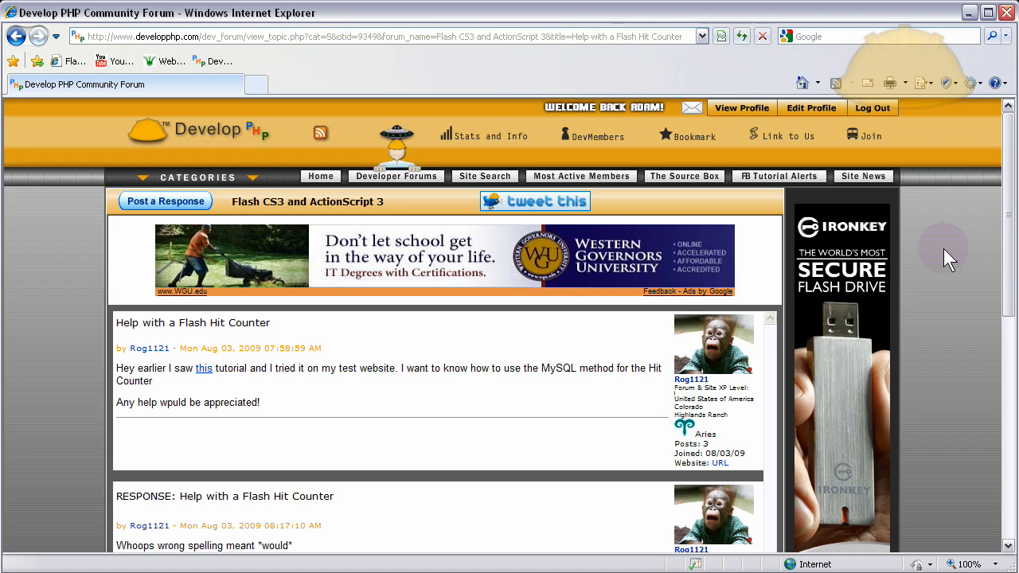
mouse_move(943, 322)
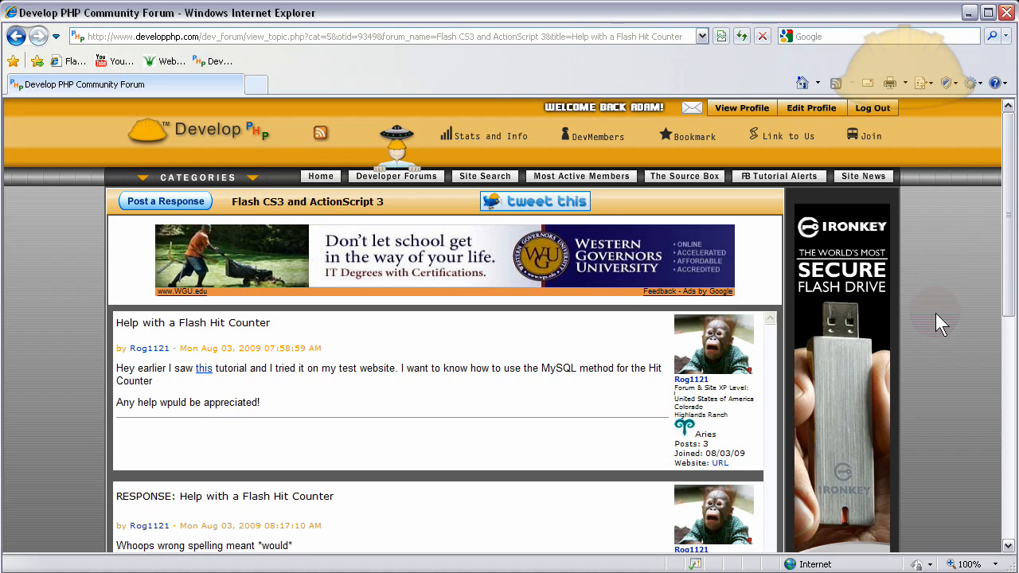
mouse_move(942, 321)
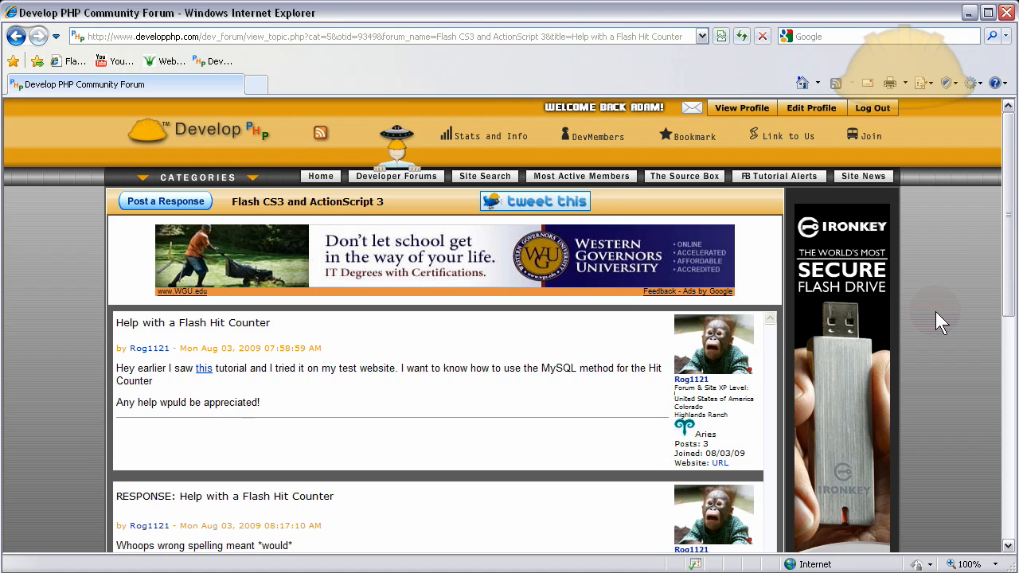
mouse_move(843, 326)
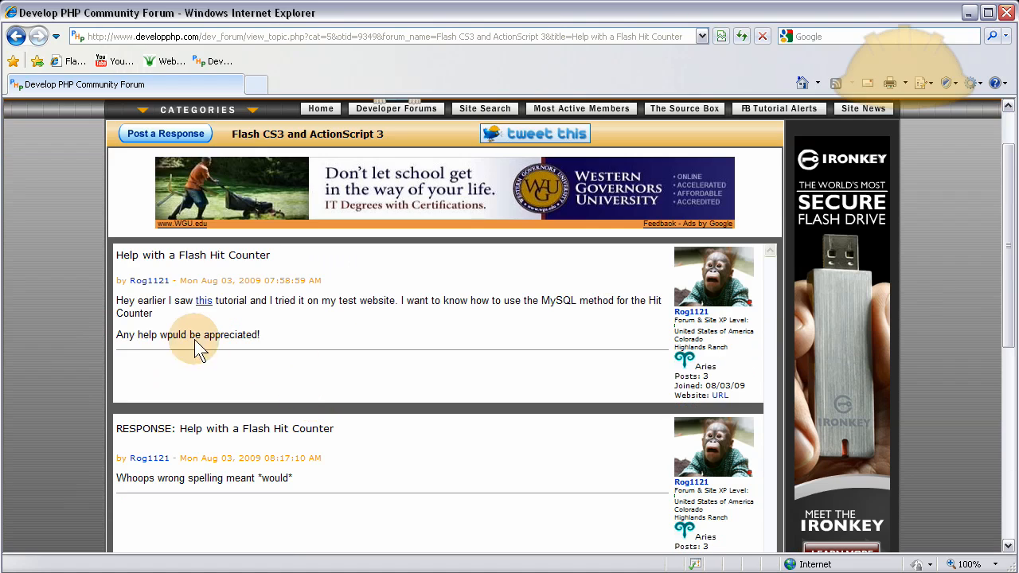
mouse_move(316, 306)
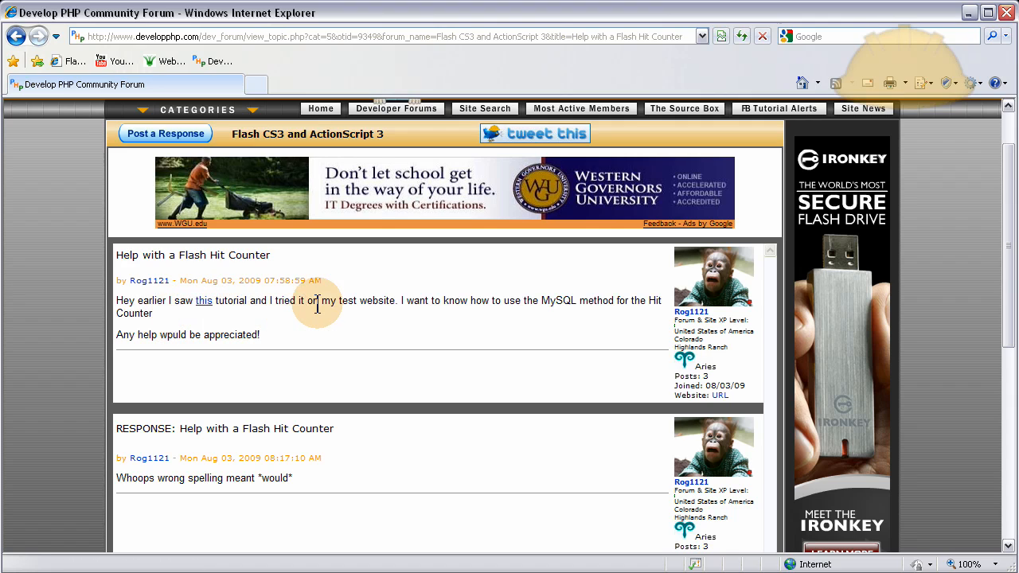
mouse_move(500, 305)
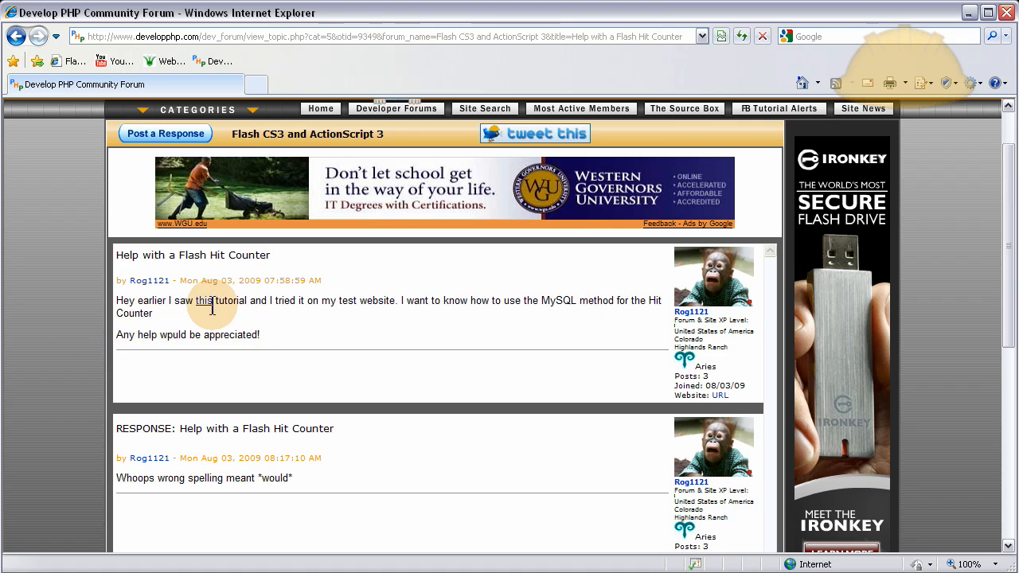
click(204, 299)
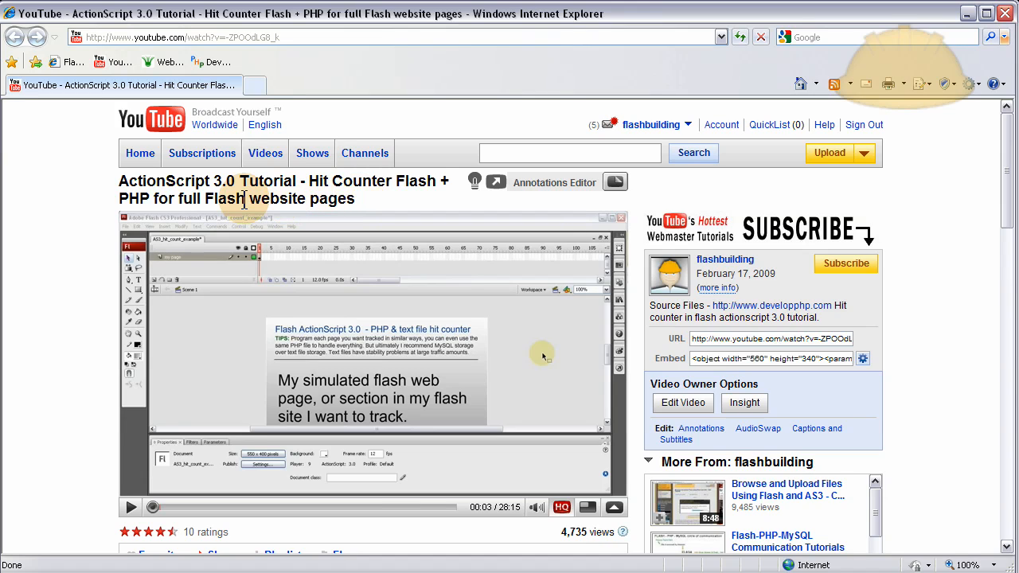
mouse_move(136, 200)
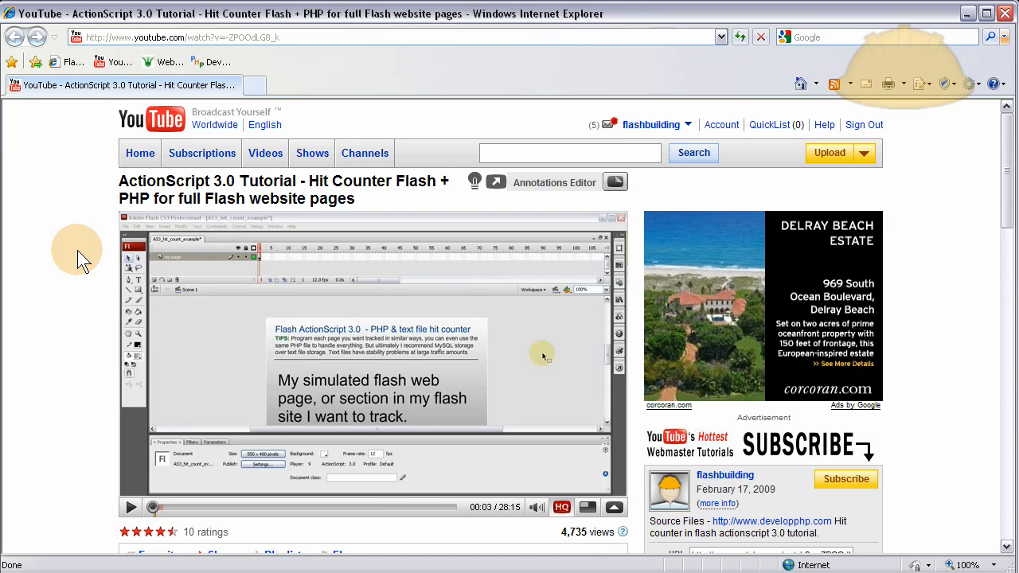
mouse_move(375, 251)
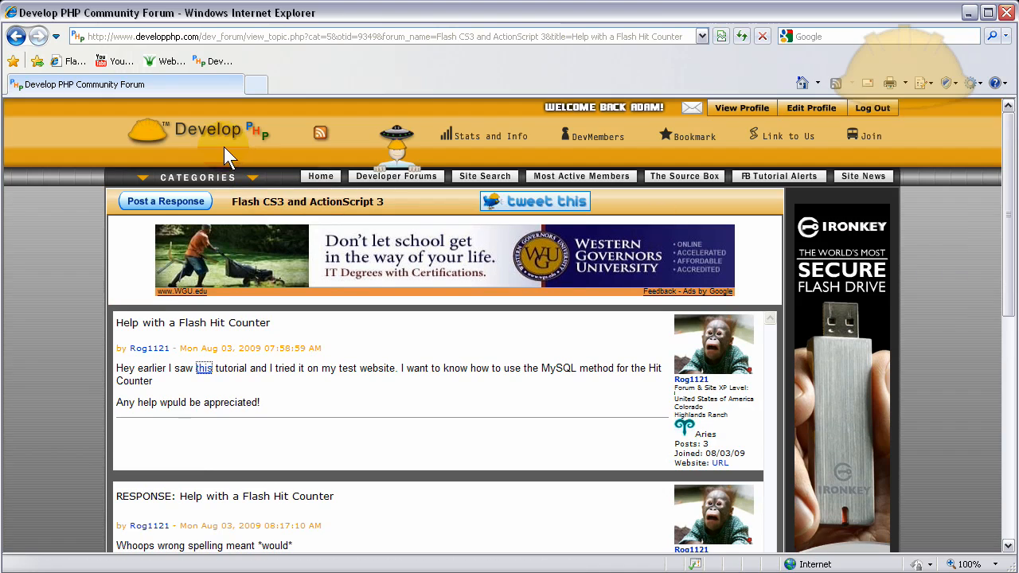
mouse_move(231, 135)
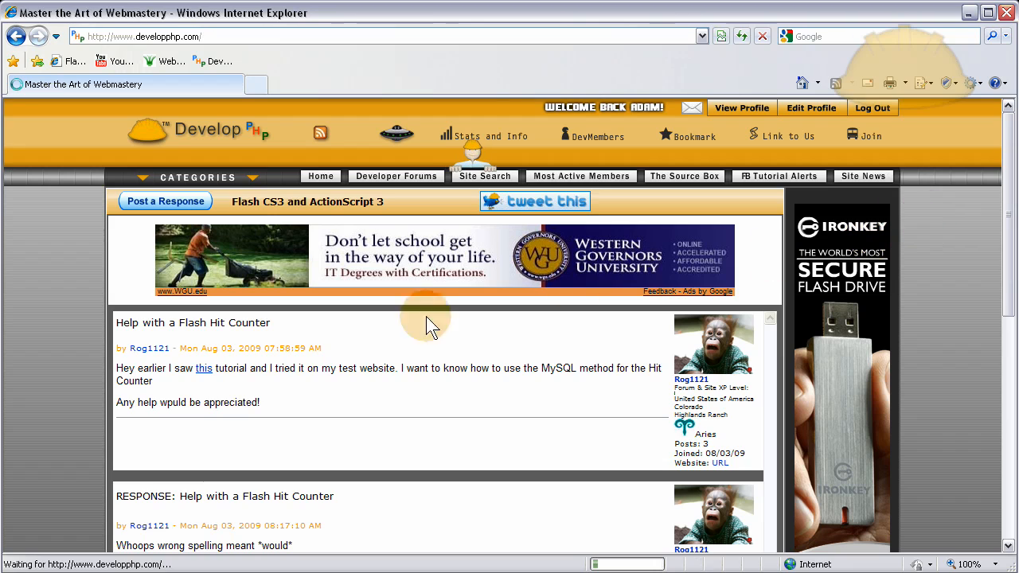
mouse_move(159, 401)
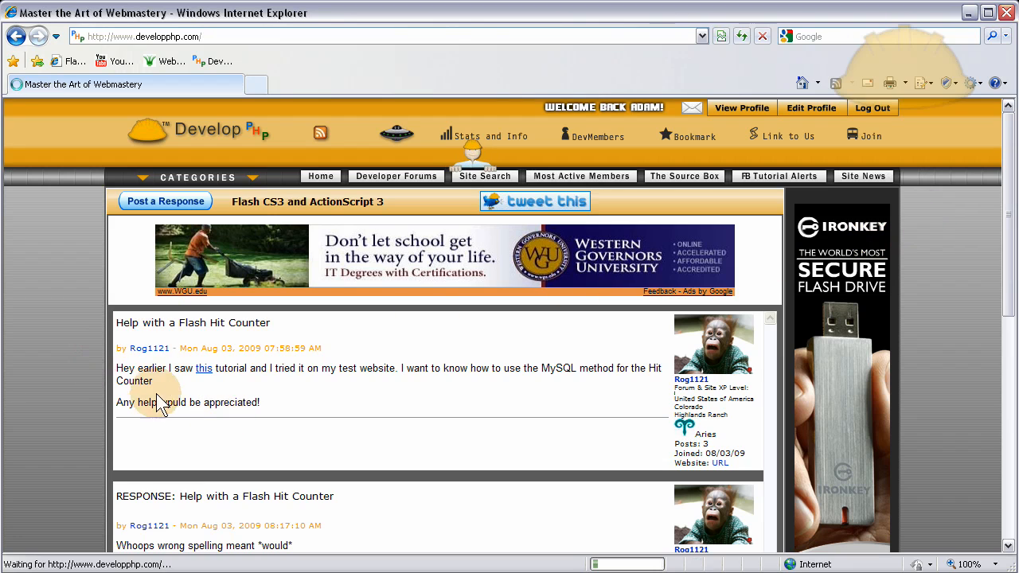
mouse_move(175, 338)
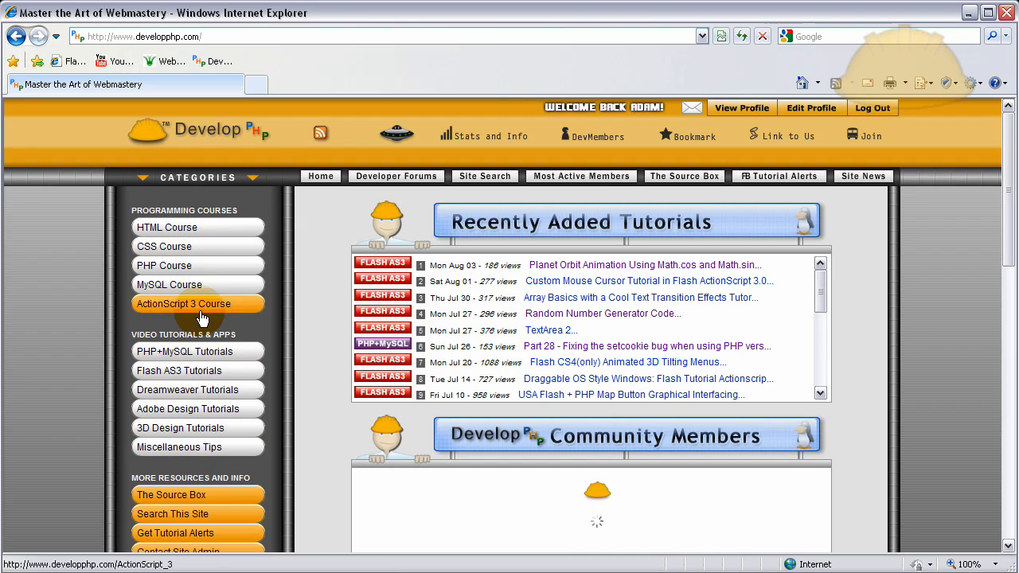
From the Flash AS3 Tutorials index, reach the Simple Hit Counter tutorial under Working with PHP and MySQL
click(178, 370)
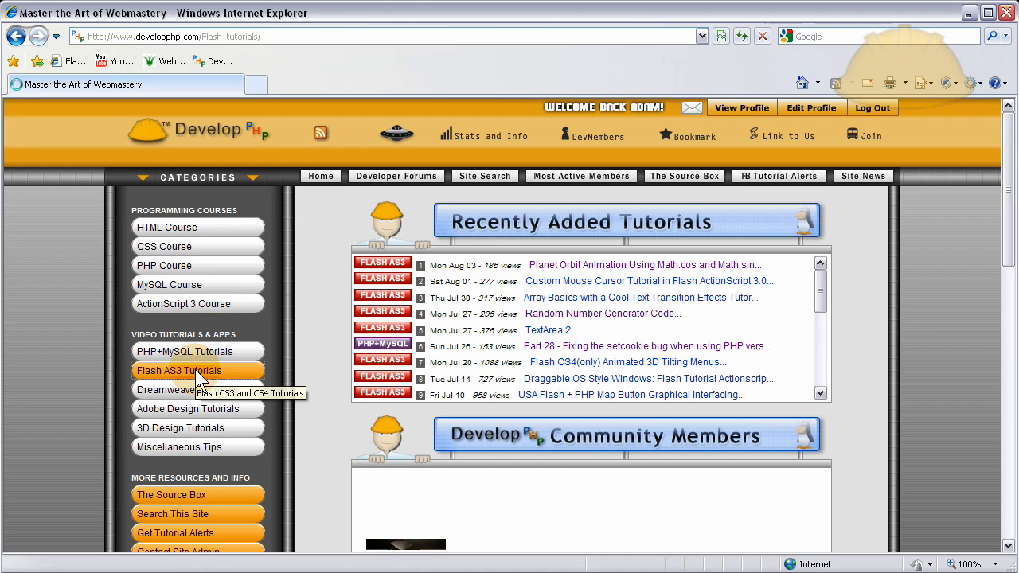
click(178, 369)
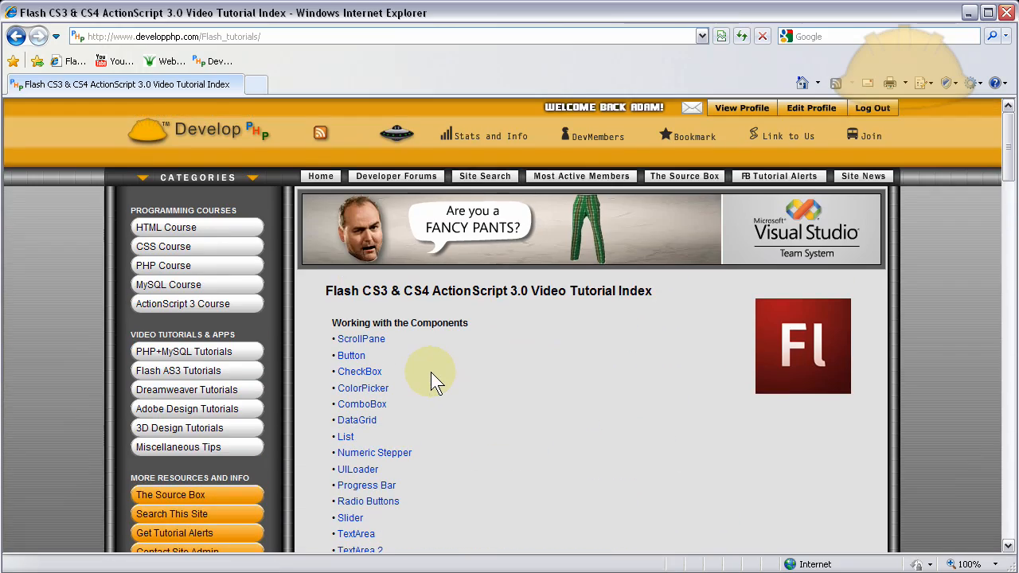
scroll(down, 3)
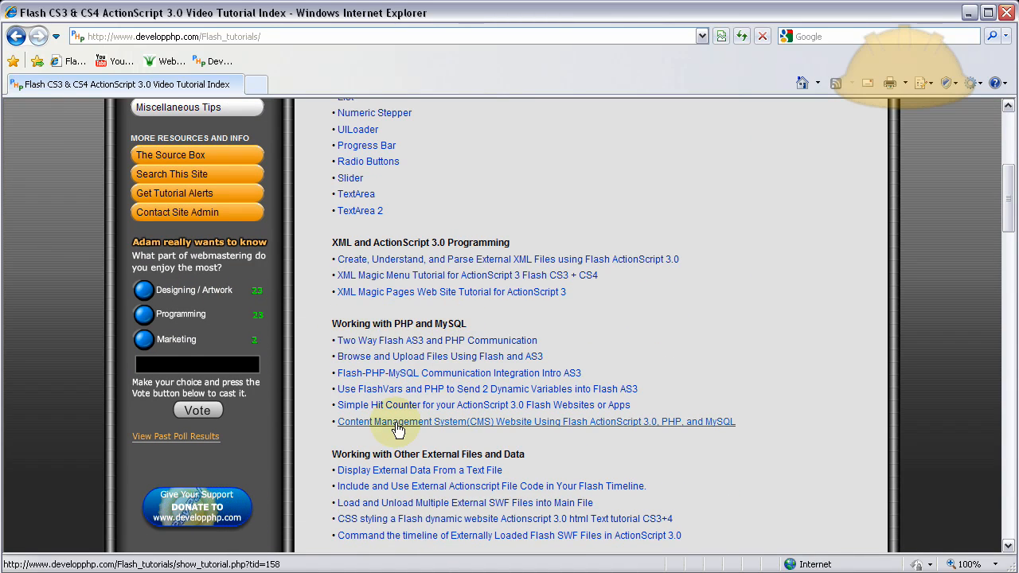
mouse_move(423, 411)
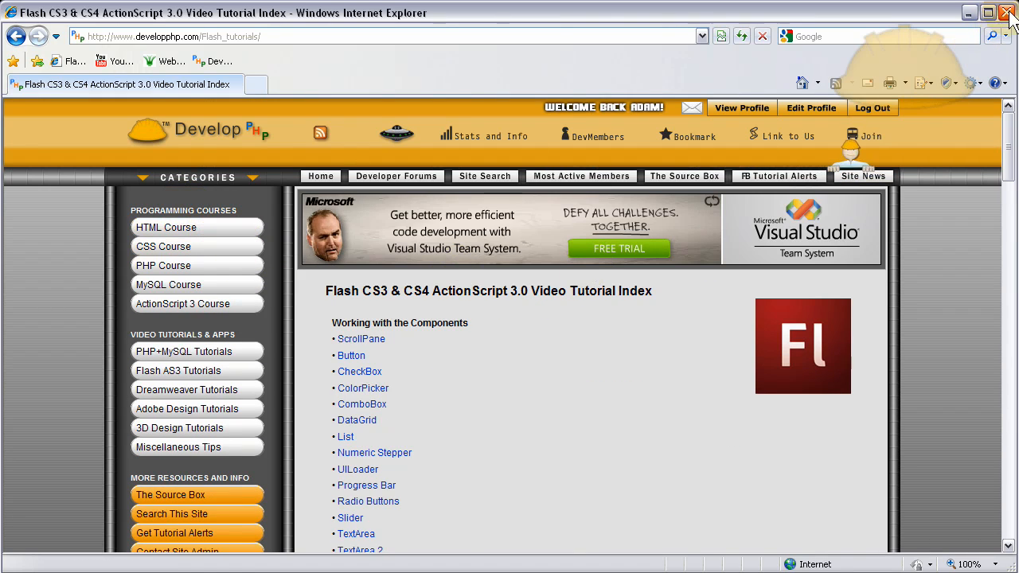
scroll(down, 3)
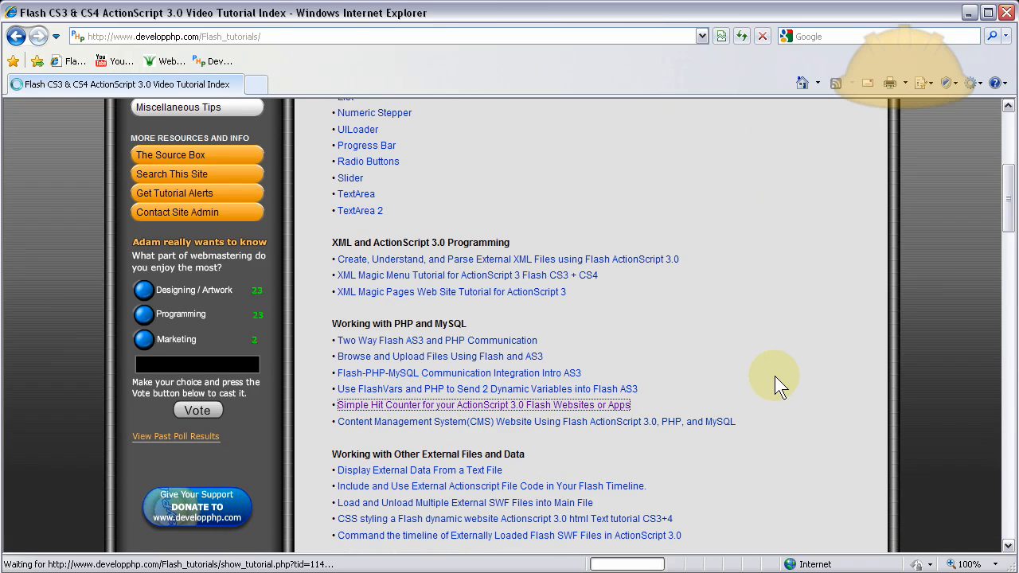
click(484, 404)
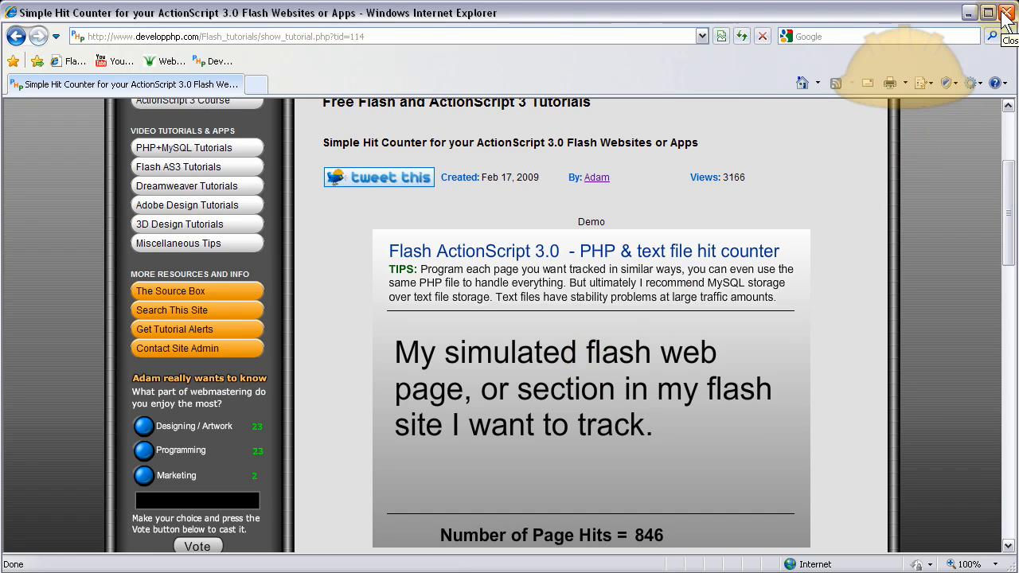
click(1006, 13)
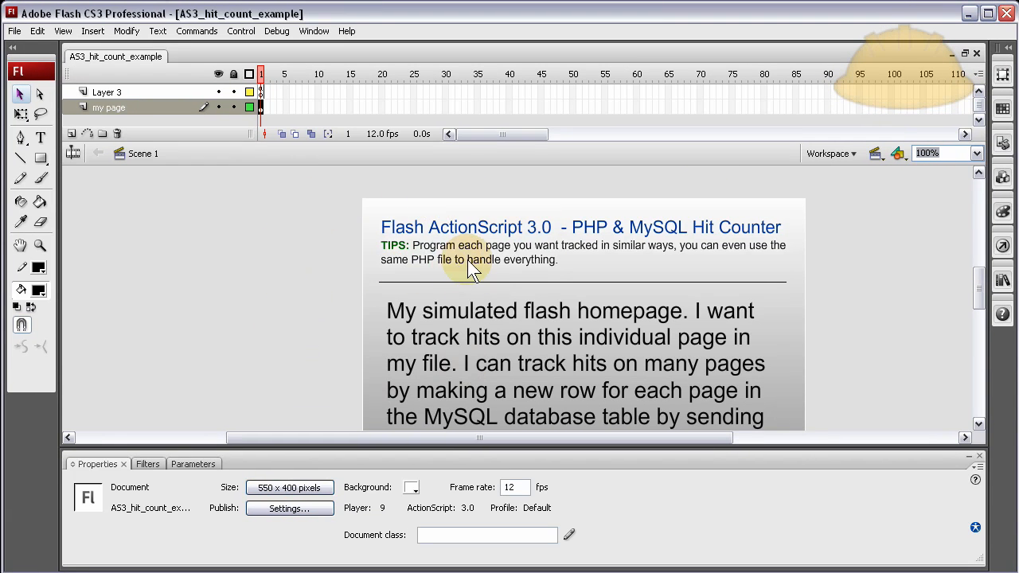
click(565, 310)
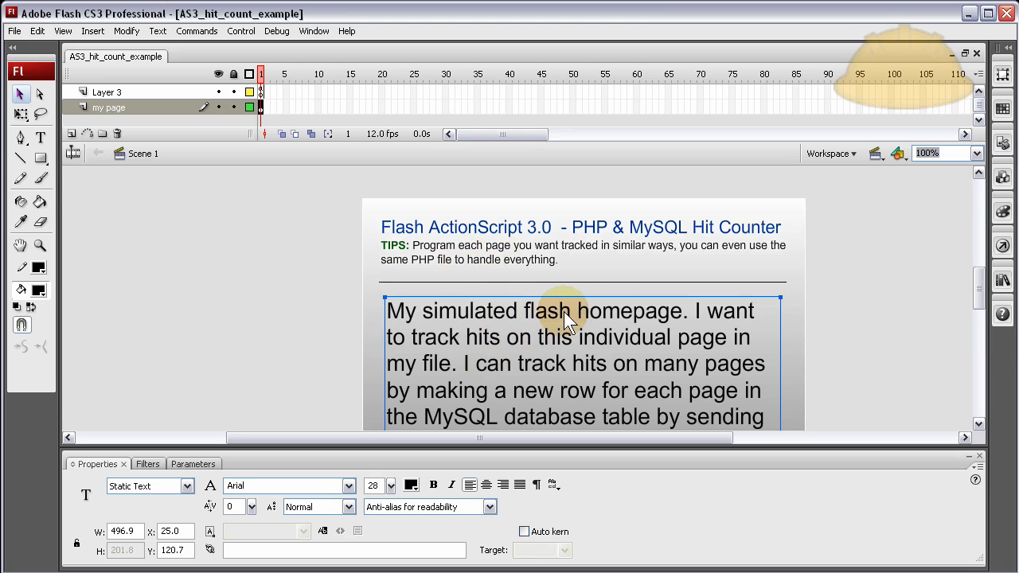
scroll(down, 3)
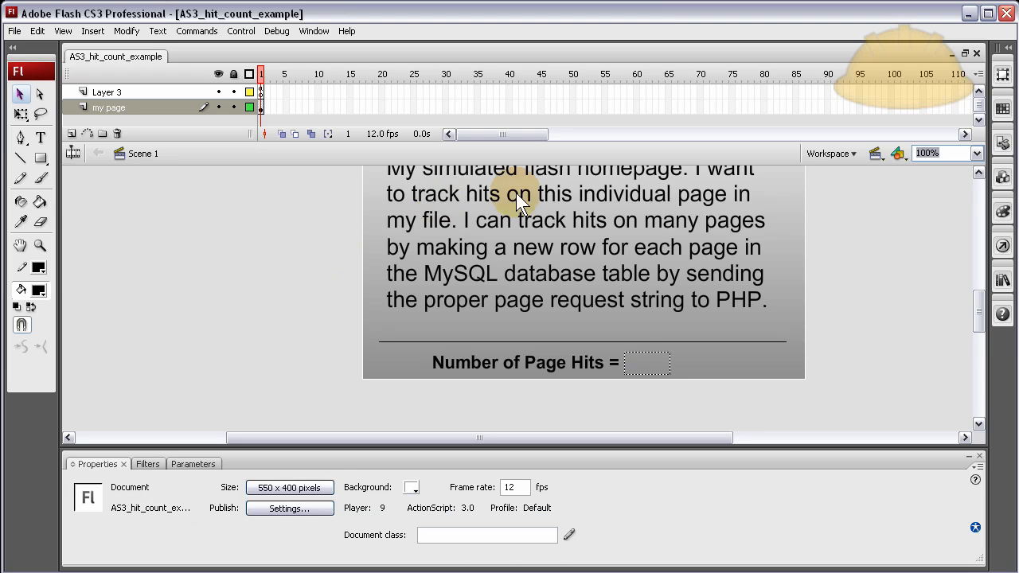
mouse_move(531, 254)
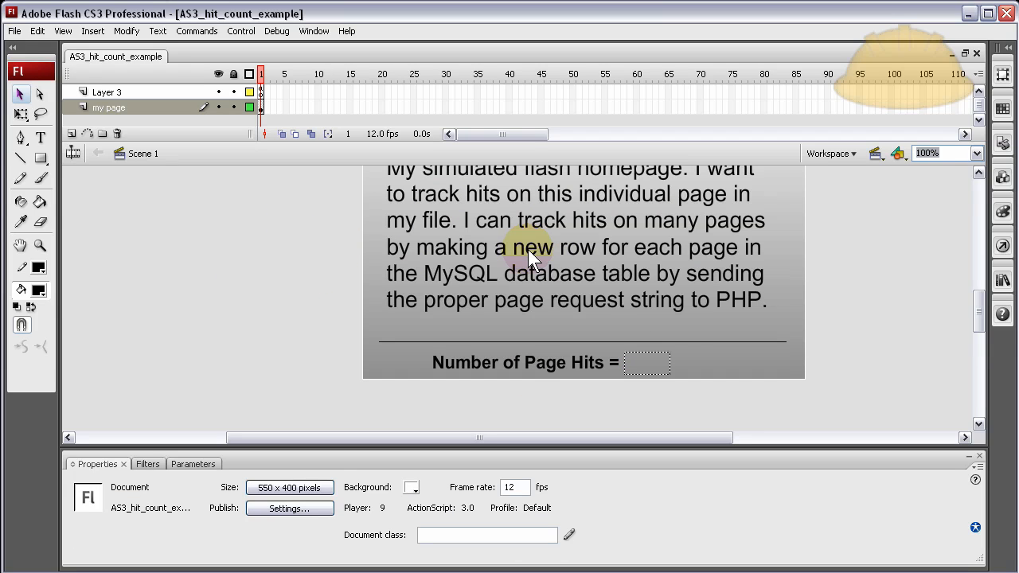
mouse_move(311, 247)
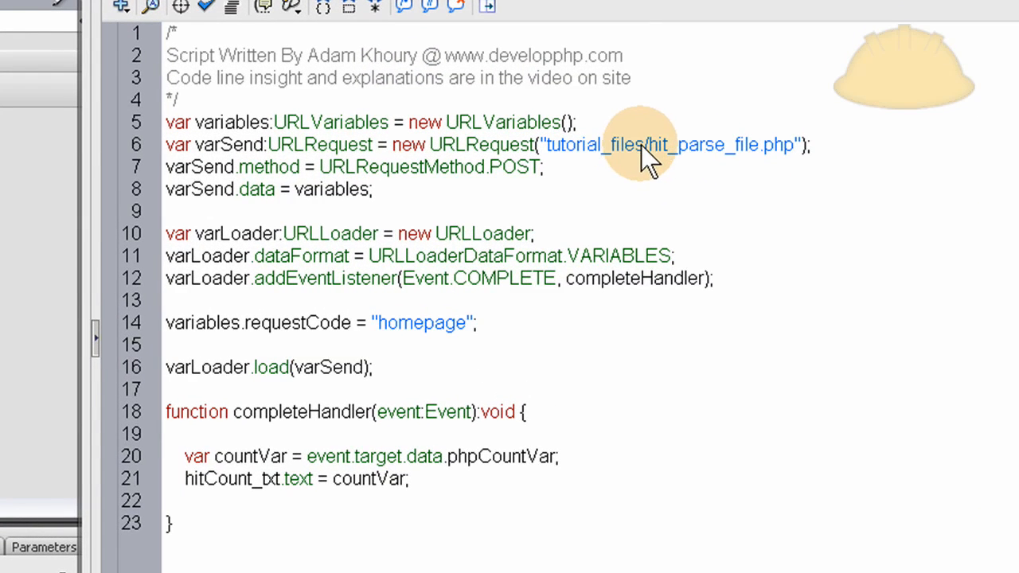
mouse_move(549, 156)
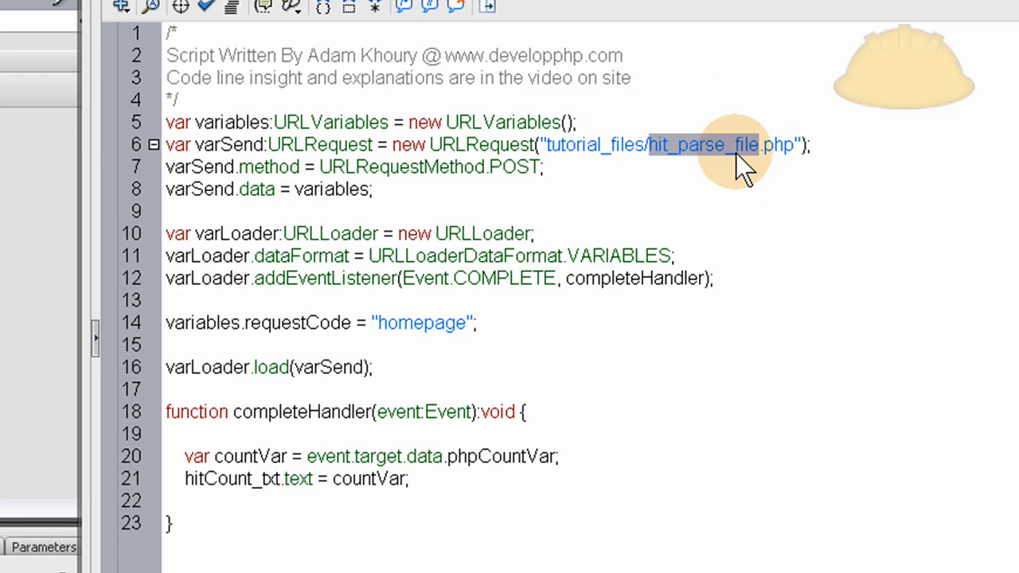
Review the hit_parse_file path and the homepage request code value in the script
click(595, 145)
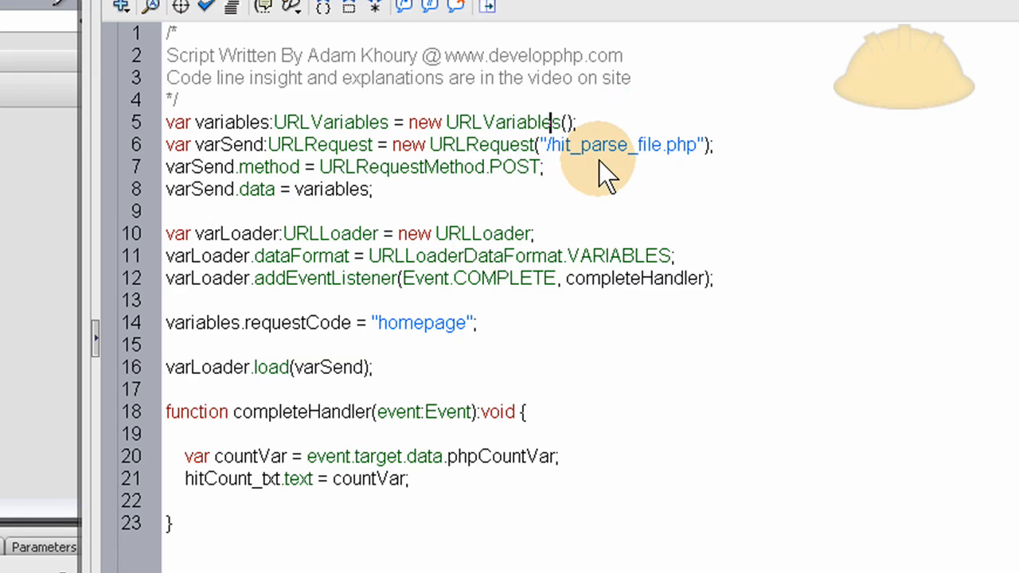
key(Backspace)
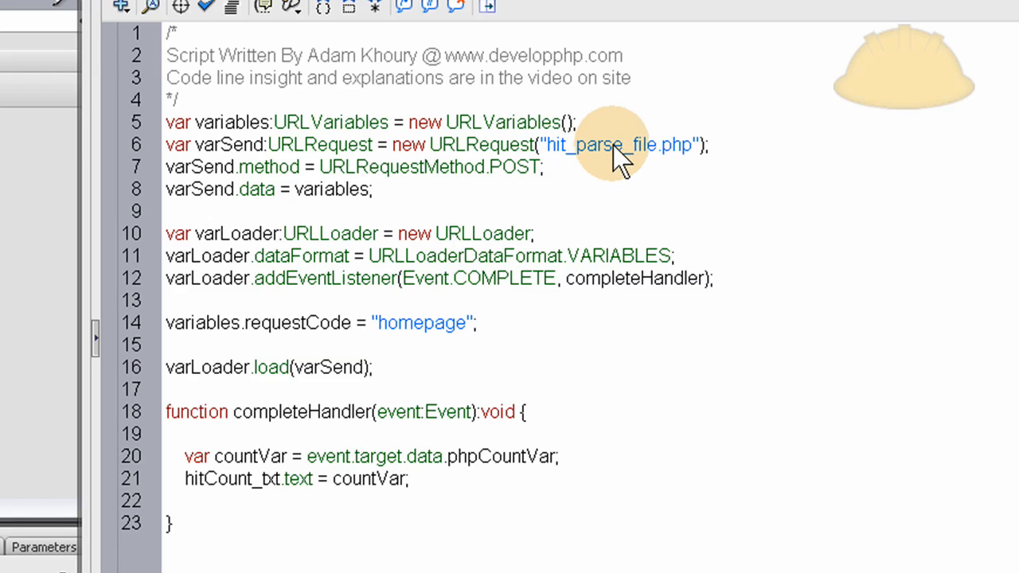
double_click(581, 145)
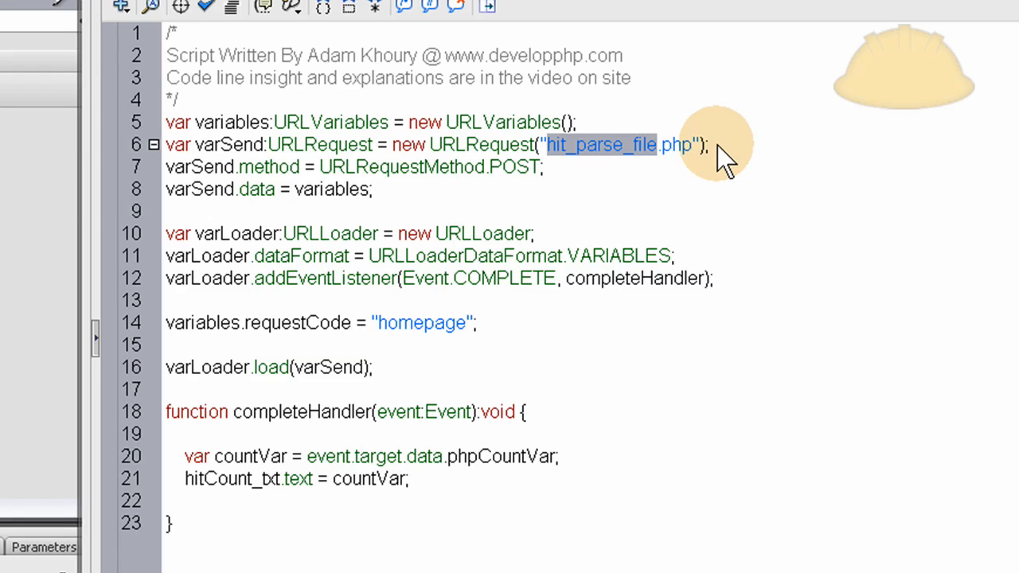
mouse_move(767, 151)
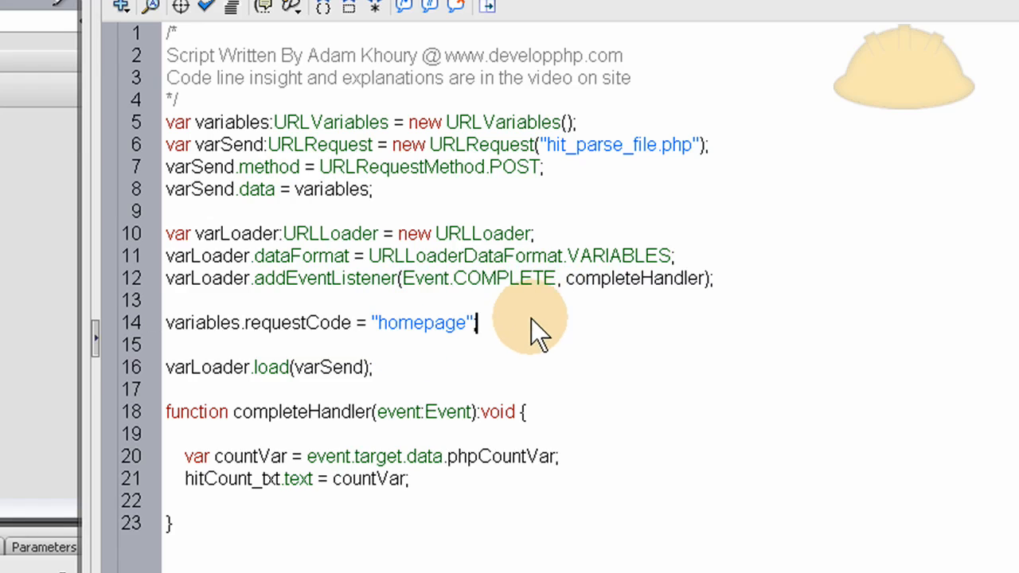
mouse_move(517, 347)
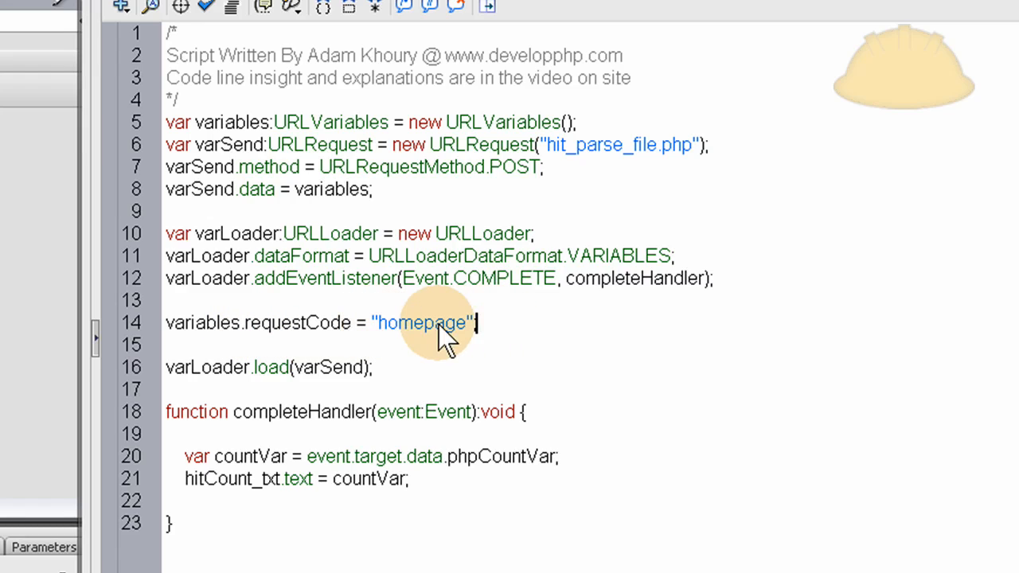
double_click(420, 321)
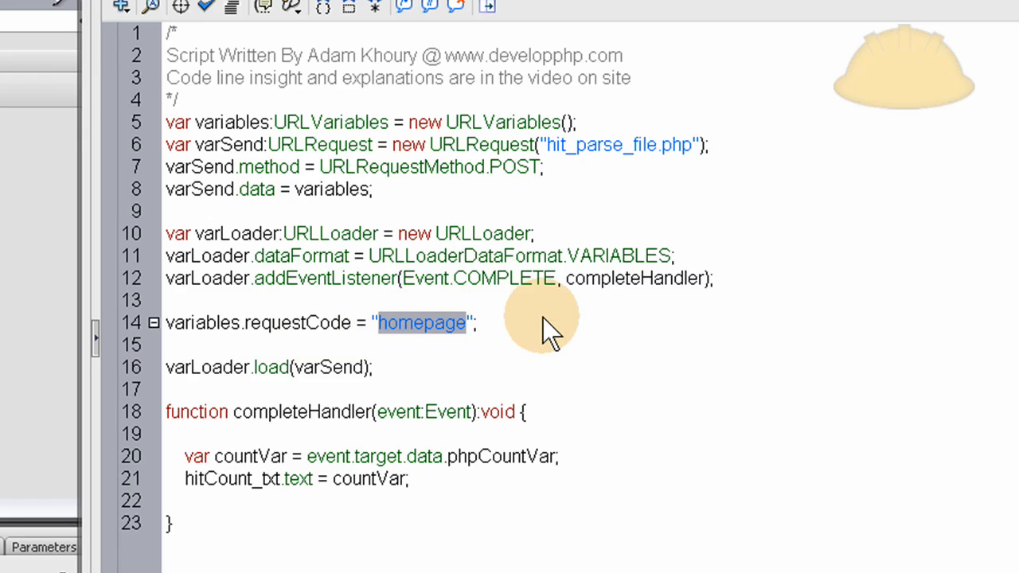
mouse_move(541, 369)
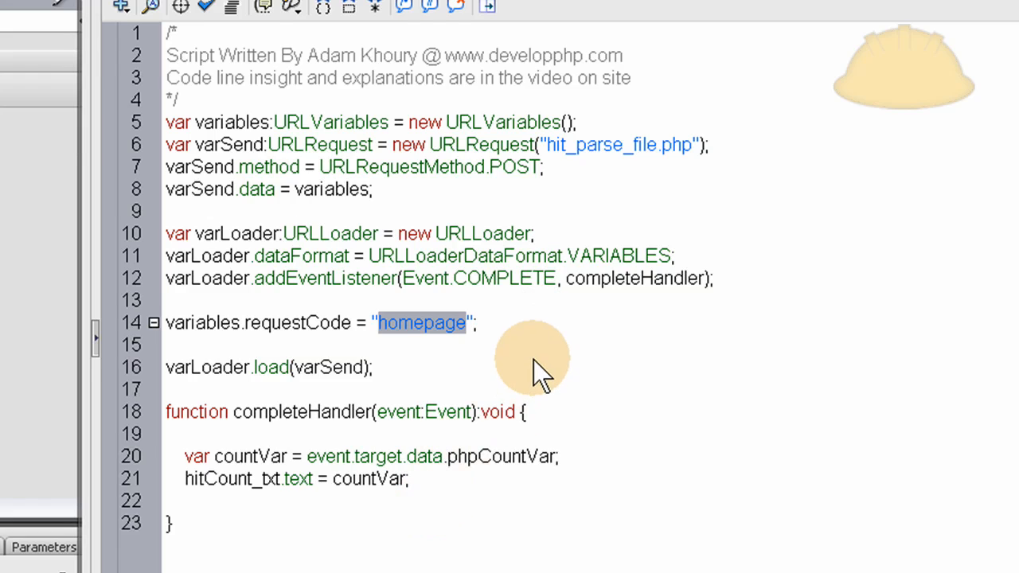
End the varLoader.load(varSend) line with ';' and return to the homepage stage
click(372, 366)
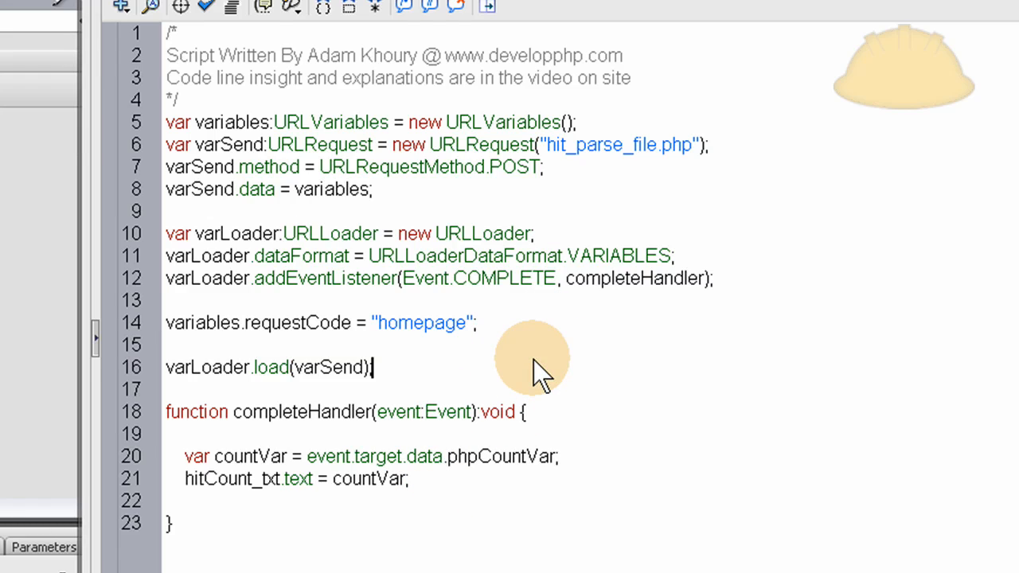
text(;)
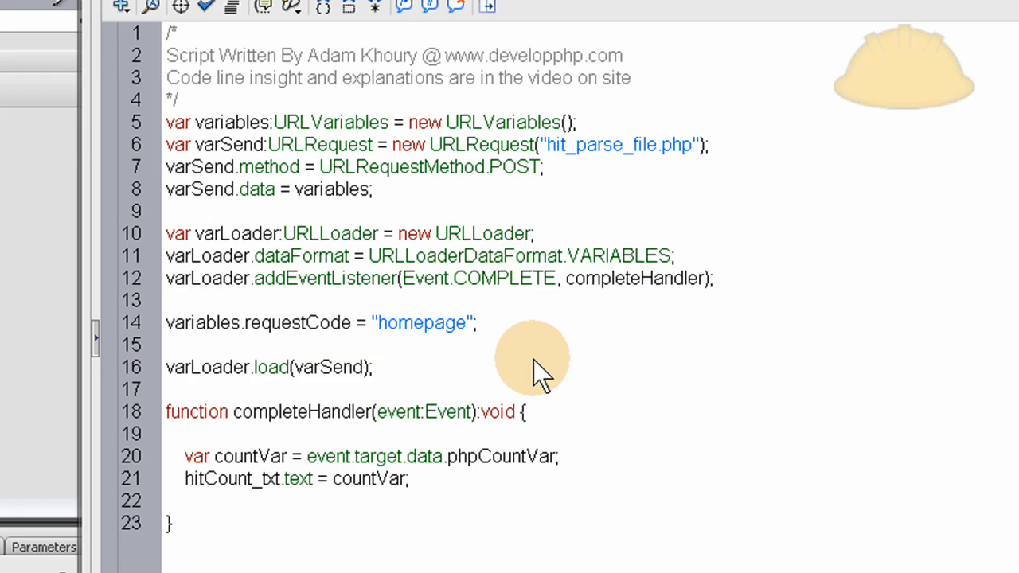
click(373, 366)
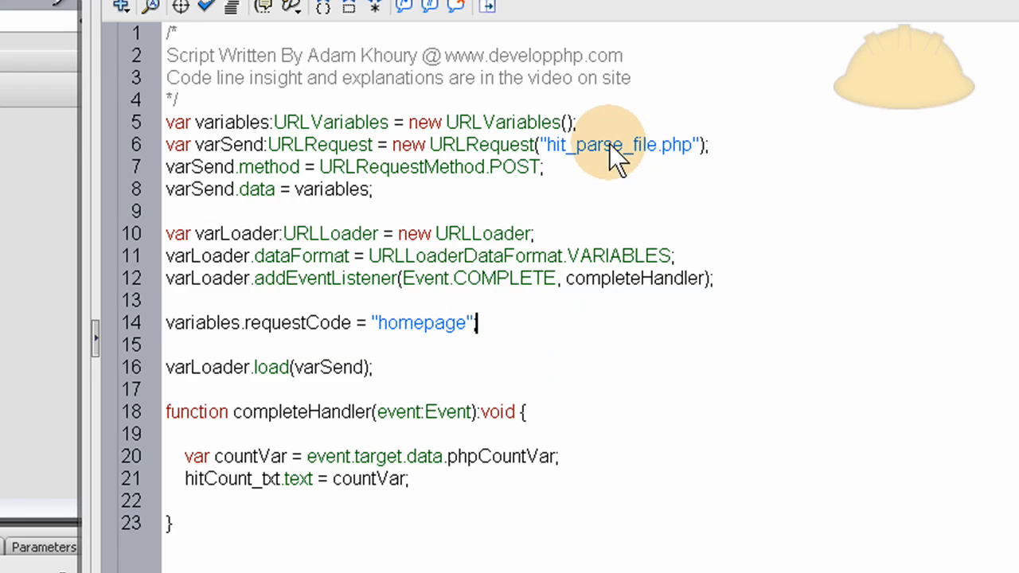
mouse_move(554, 163)
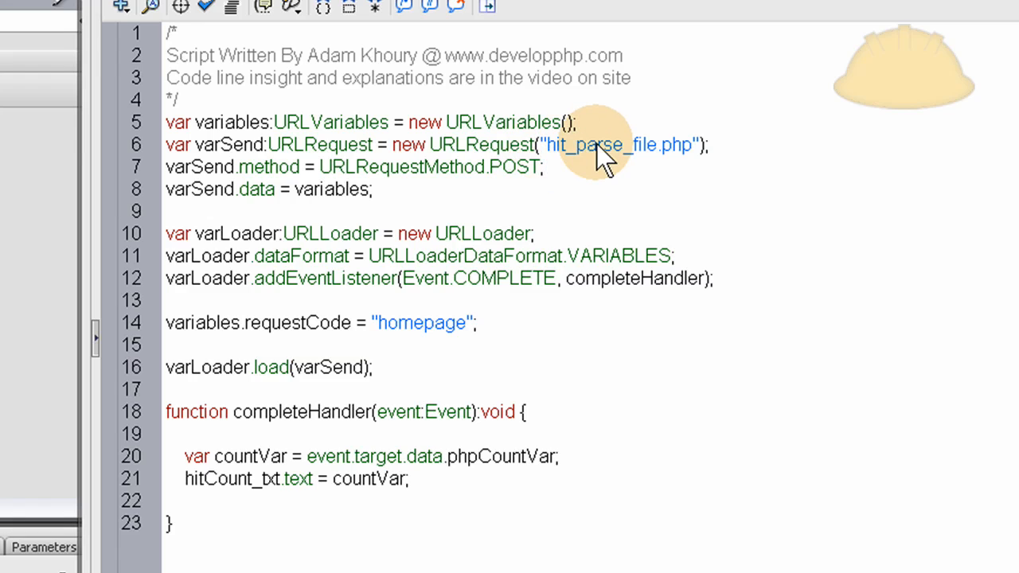
double_click(613, 145)
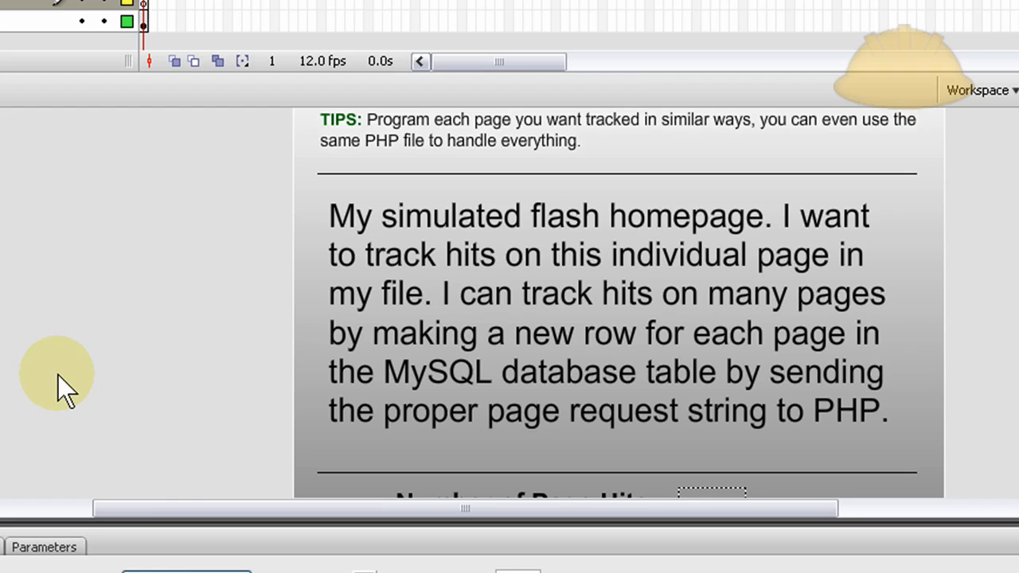
mouse_move(586, 299)
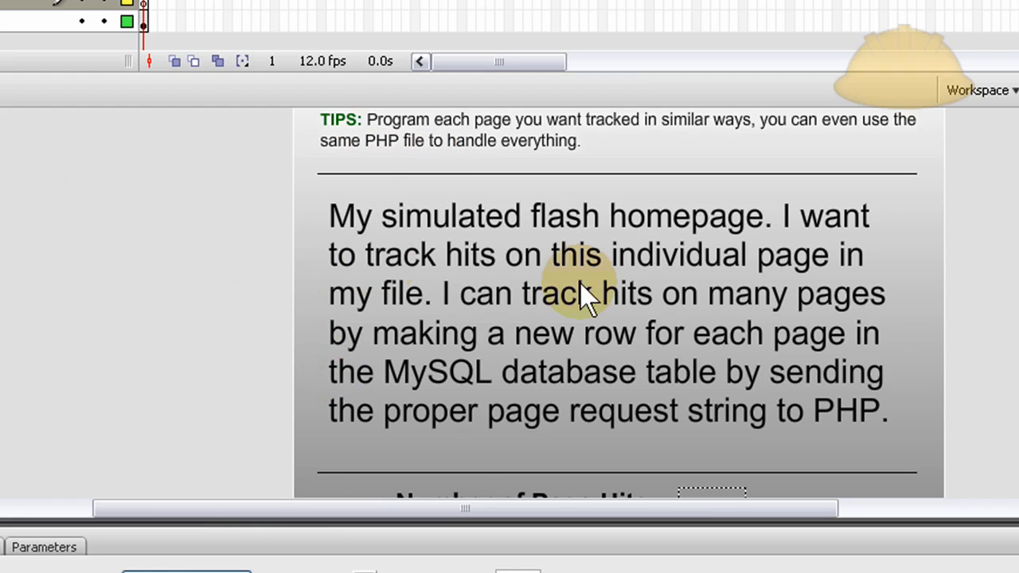
mouse_move(189, 223)
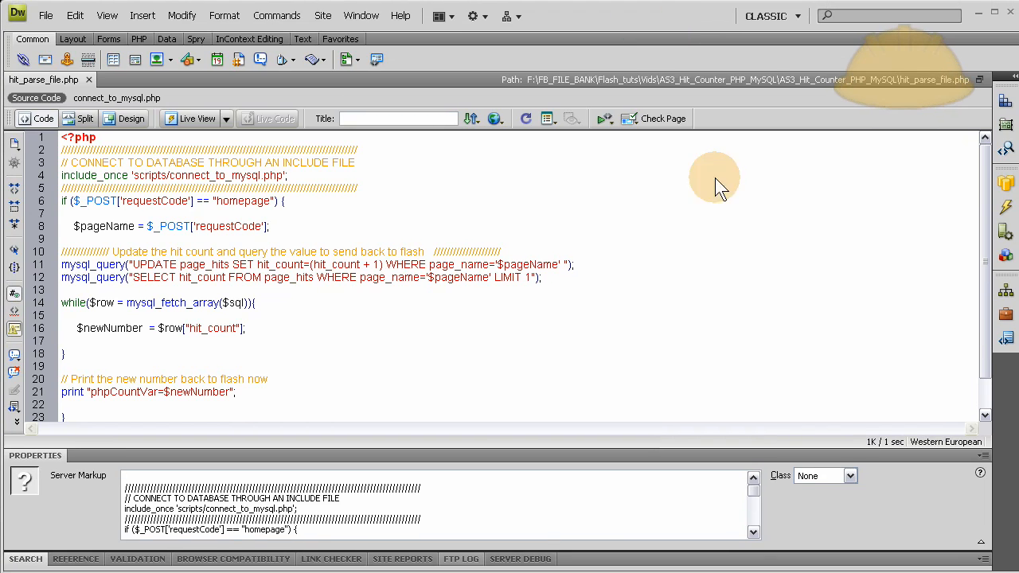
mouse_move(646, 258)
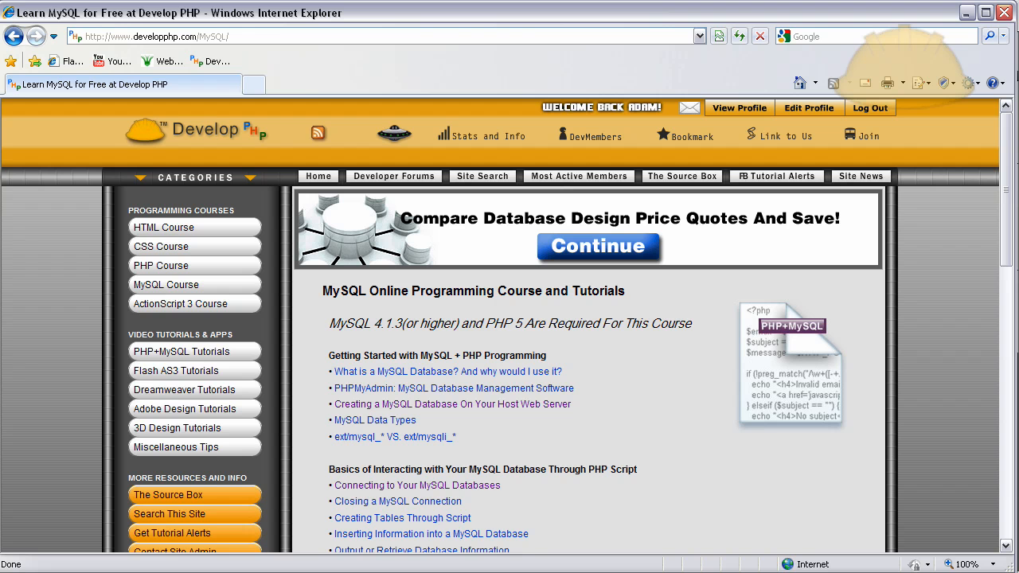
mouse_move(636, 398)
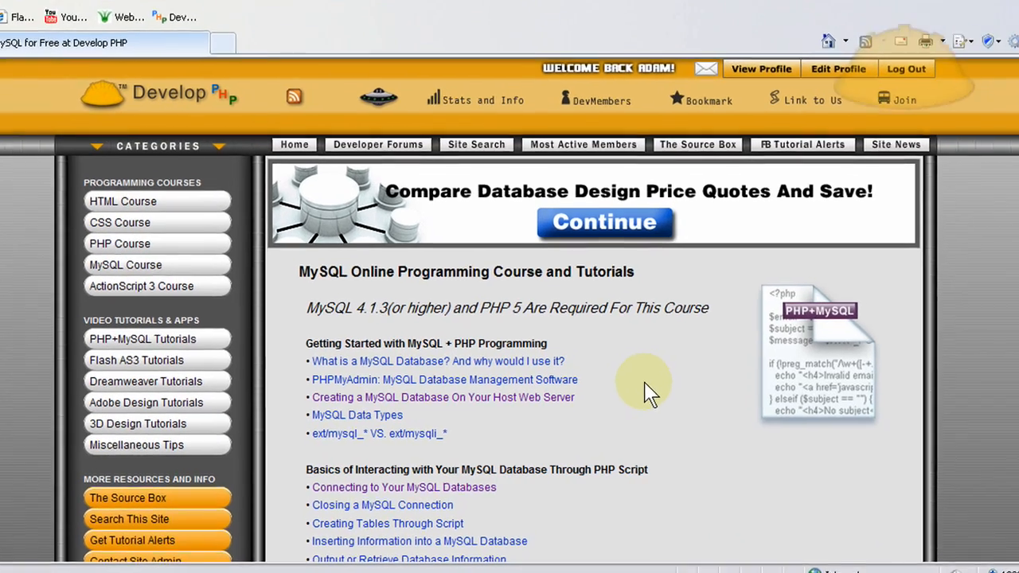
Open 'Creating a MySQL Database On Your Host Web Server' and bring its seven steps into view
scroll(down, 3)
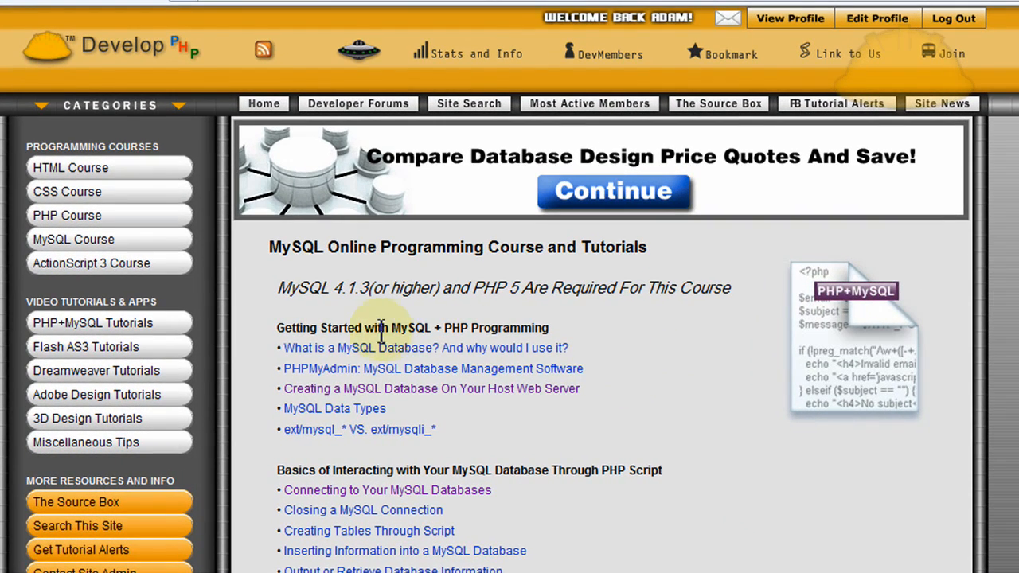
mouse_move(140, 162)
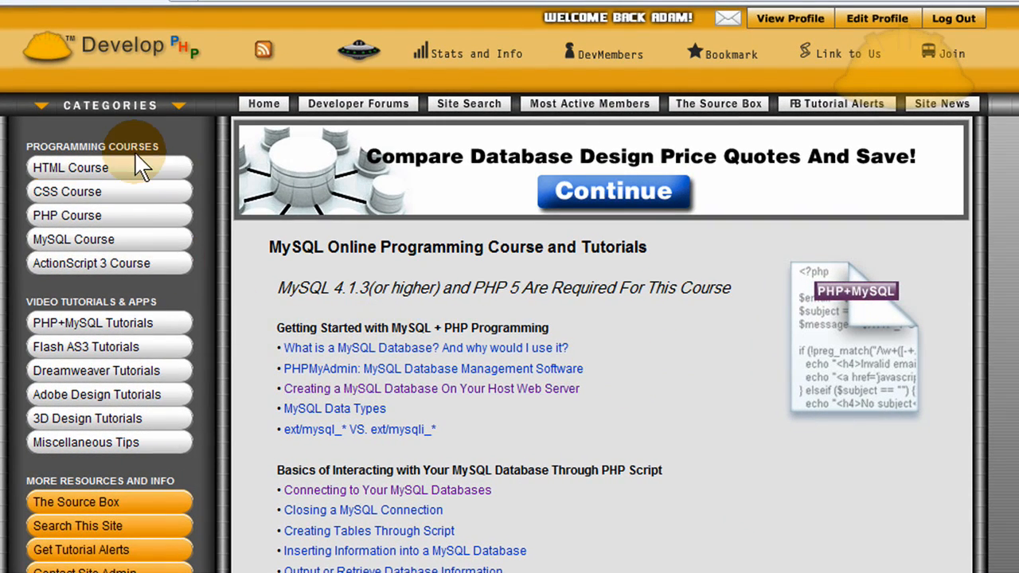
mouse_move(73, 239)
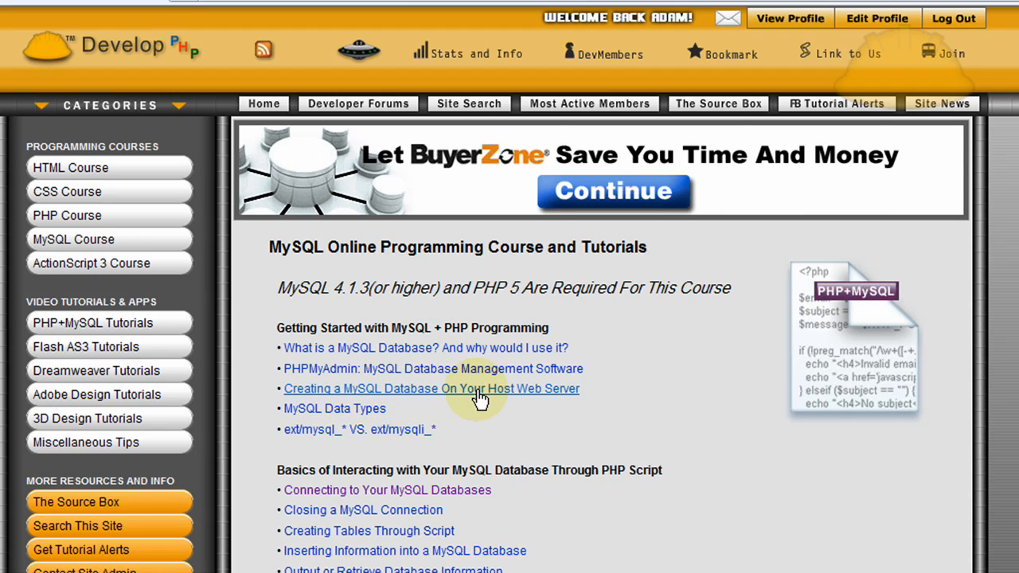
click(430, 388)
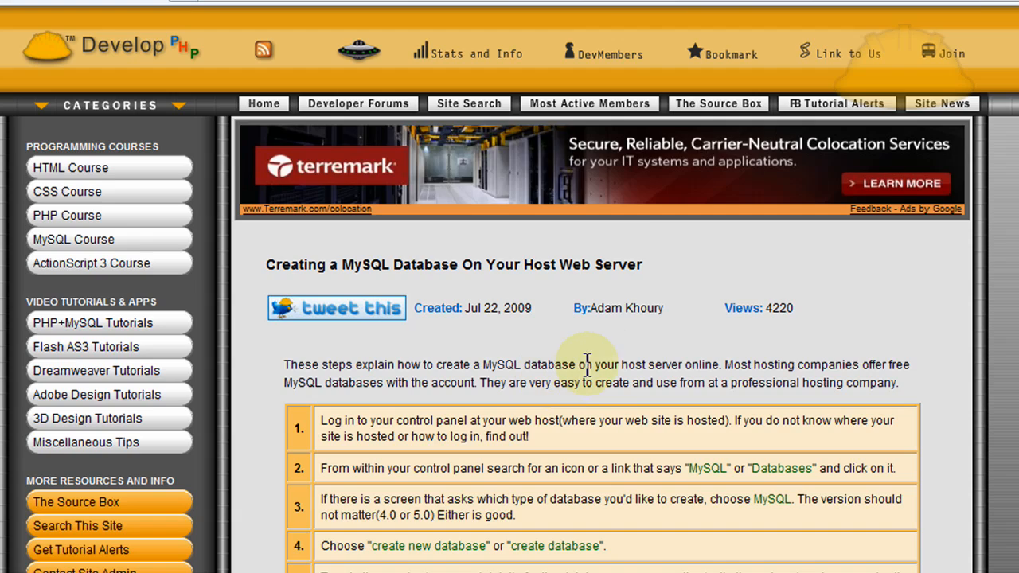
scroll(down, 3)
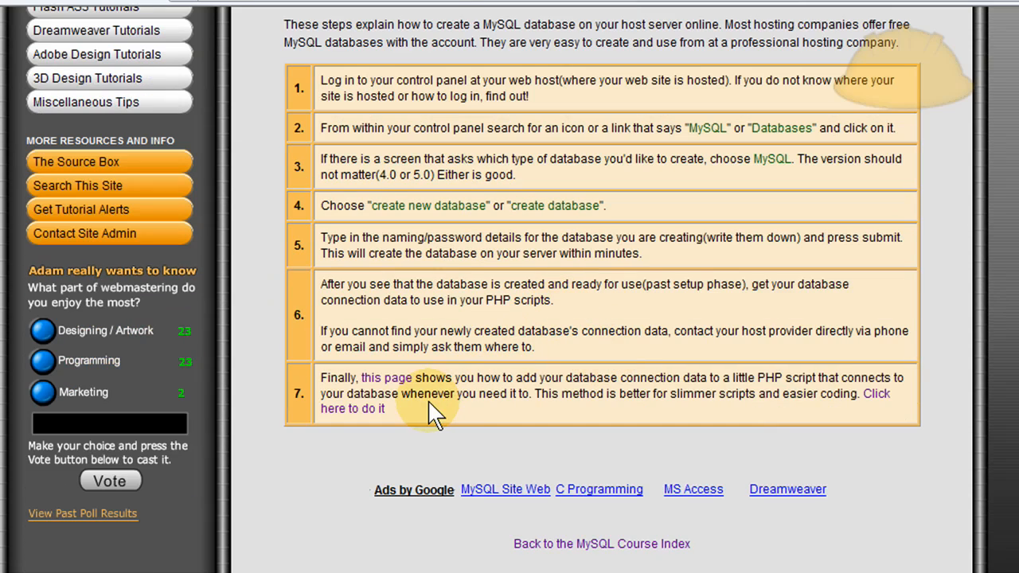
mouse_move(414, 411)
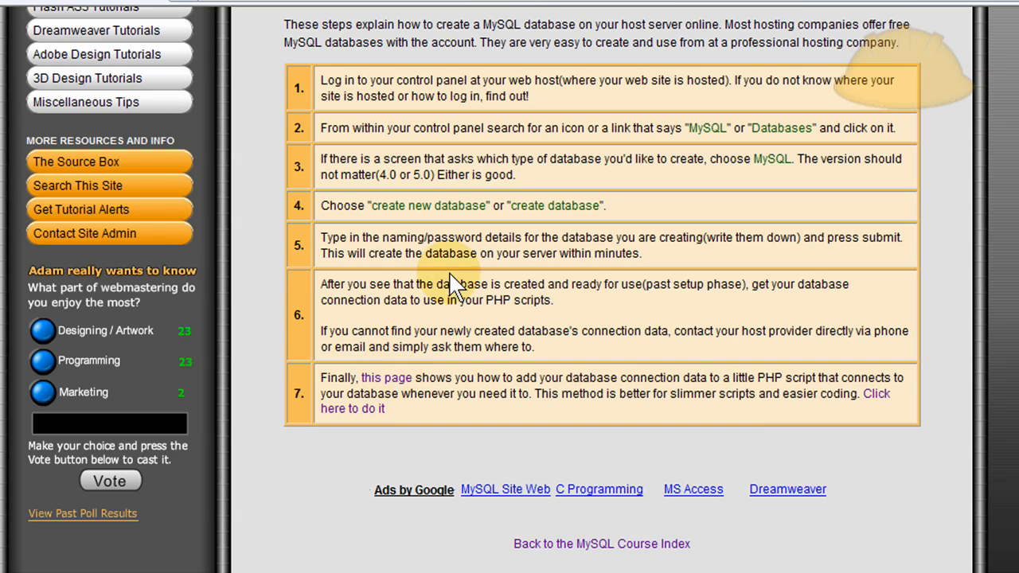
mouse_move(385, 377)
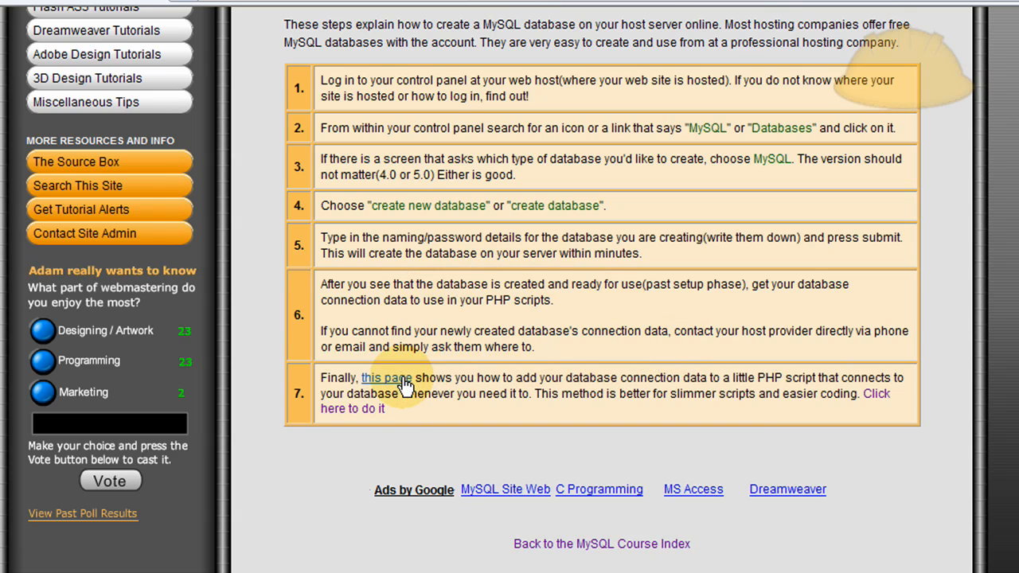
Open 'Connecting to Your MySQL Databases' and read through connect_to_mysql.php and mysql_quicktest.php
click(386, 378)
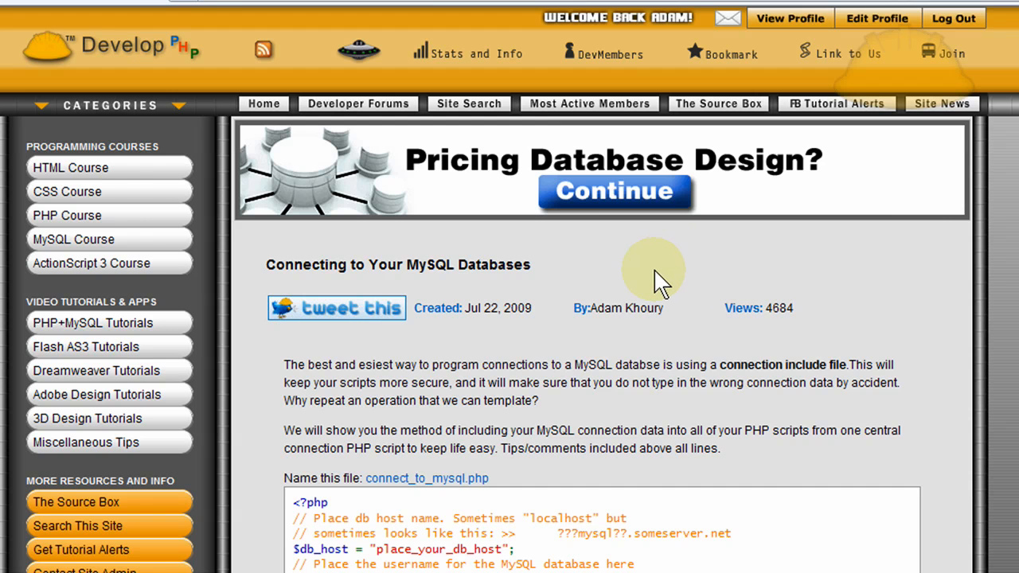
scroll(down, 3)
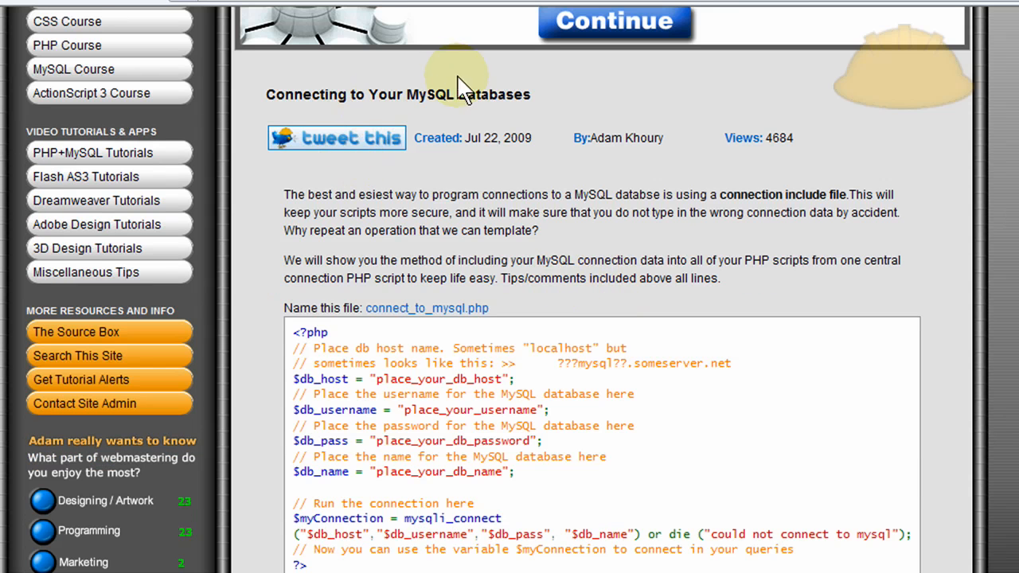
mouse_move(465, 217)
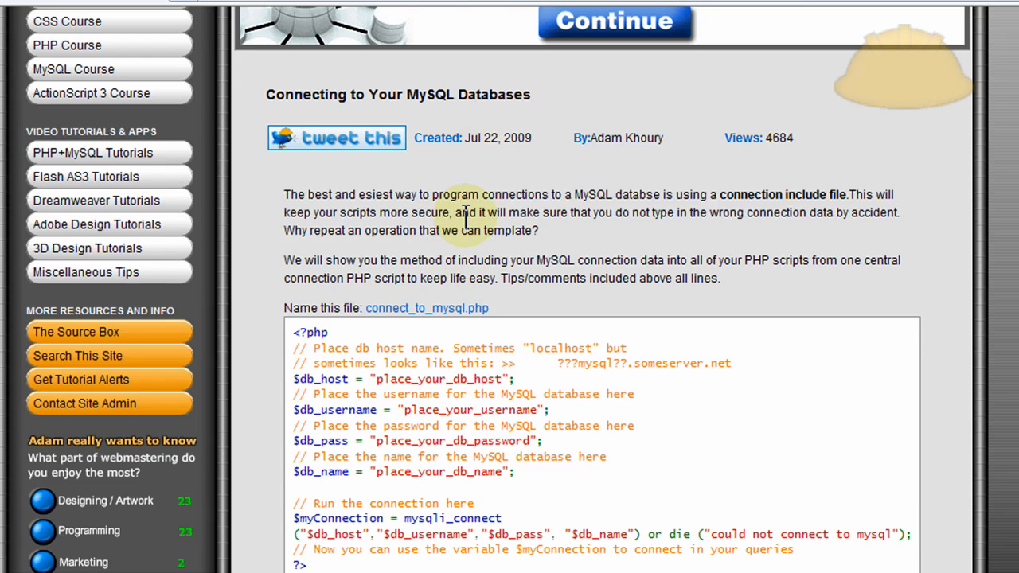
scroll(down, 3)
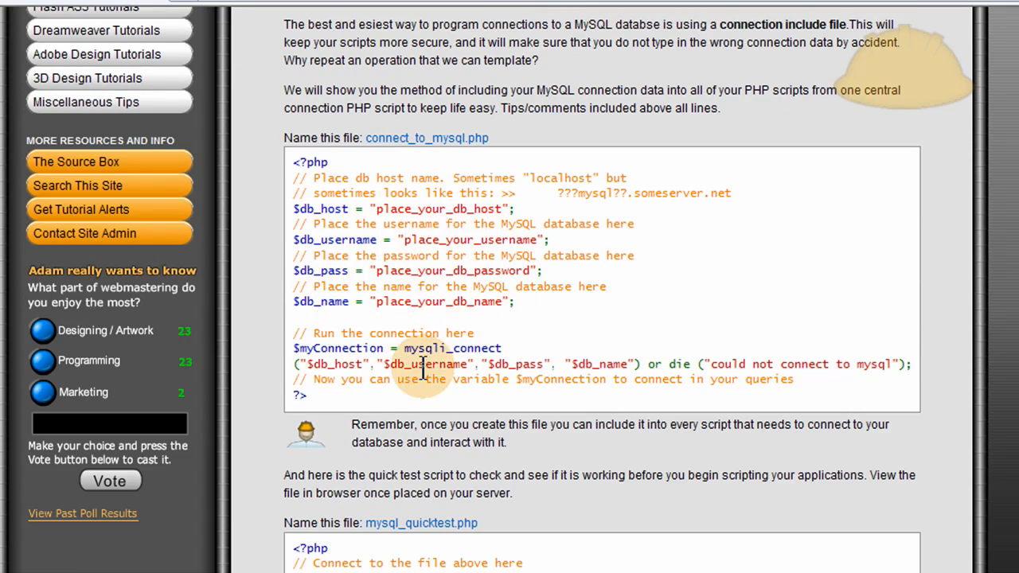
scroll(down, 3)
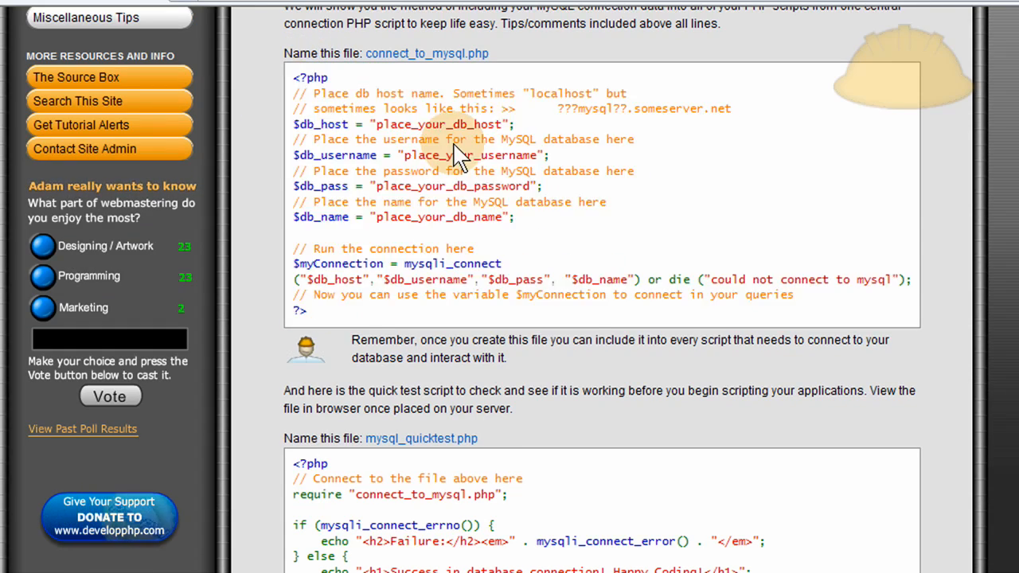
scroll(down, 3)
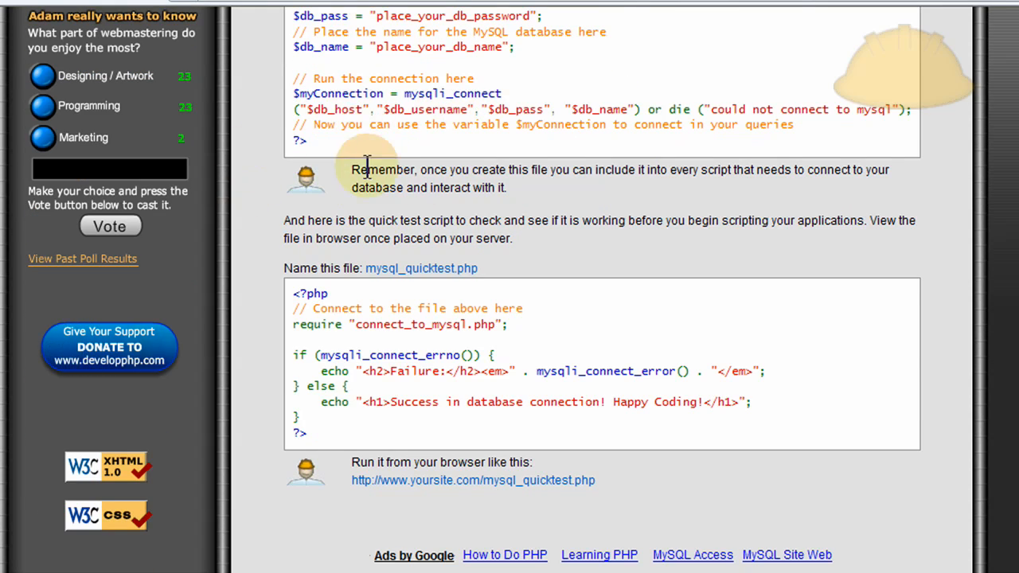
mouse_move(331, 390)
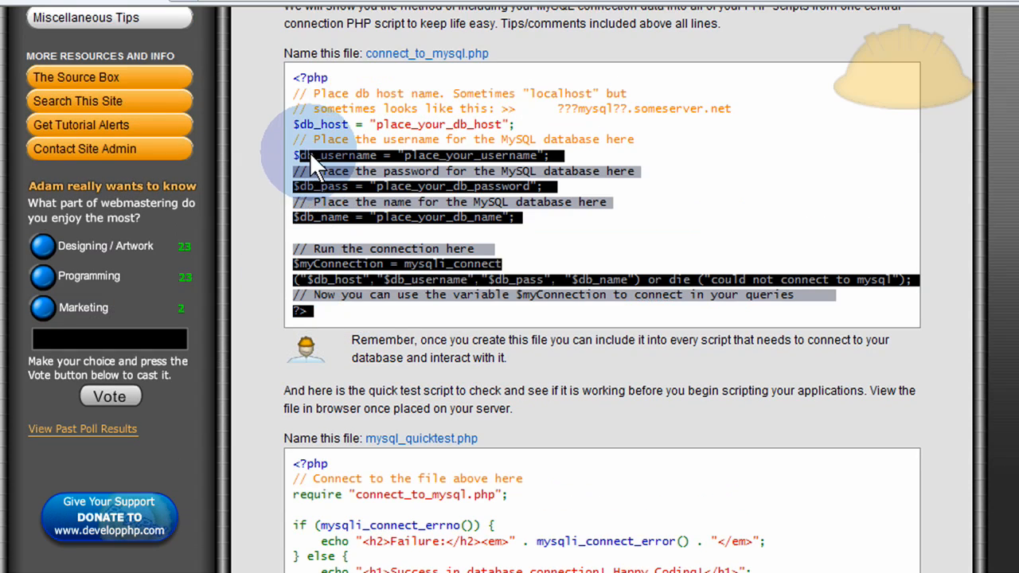
scroll(down, 3)
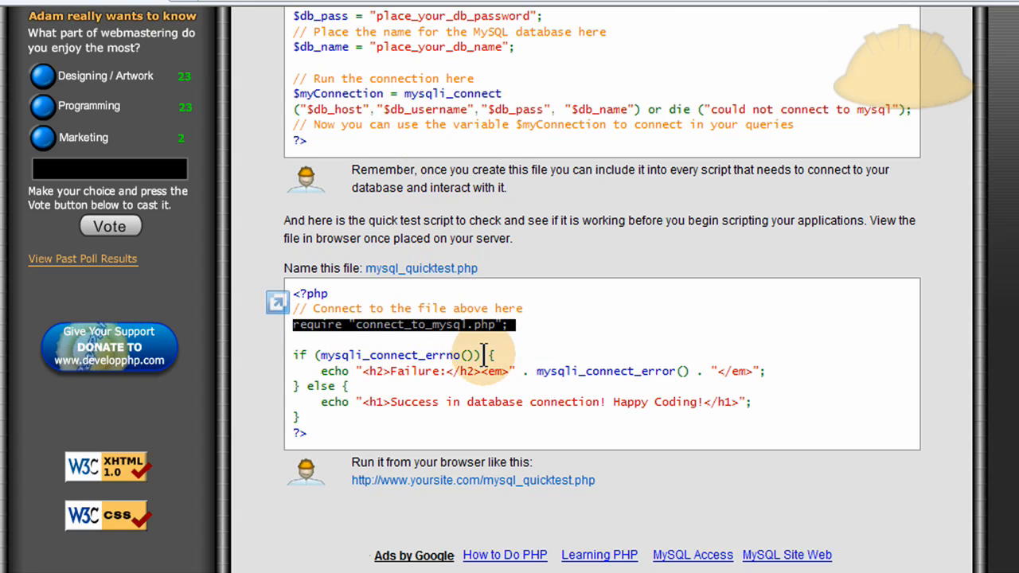
scroll(down, 3)
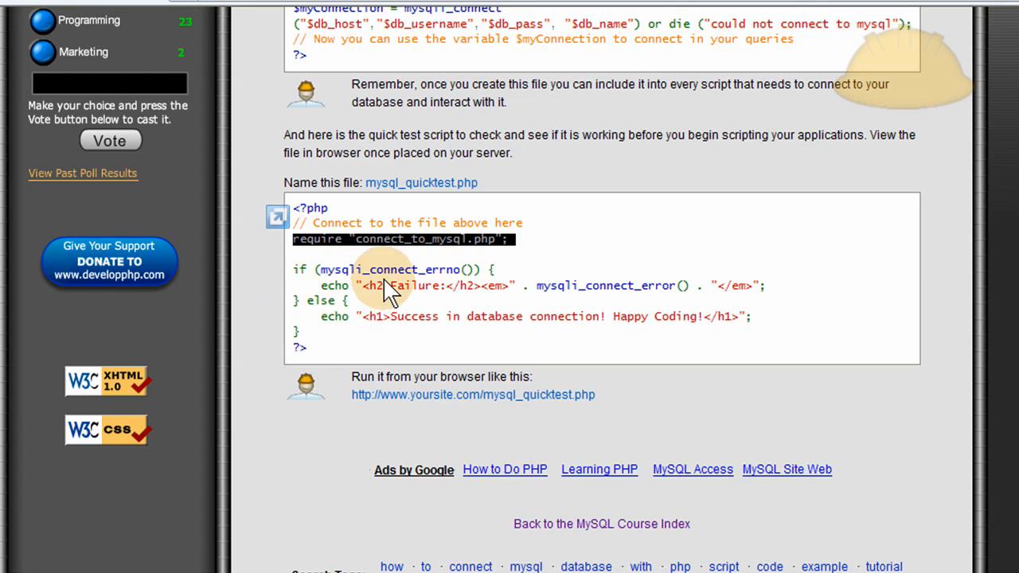
mouse_move(513, 374)
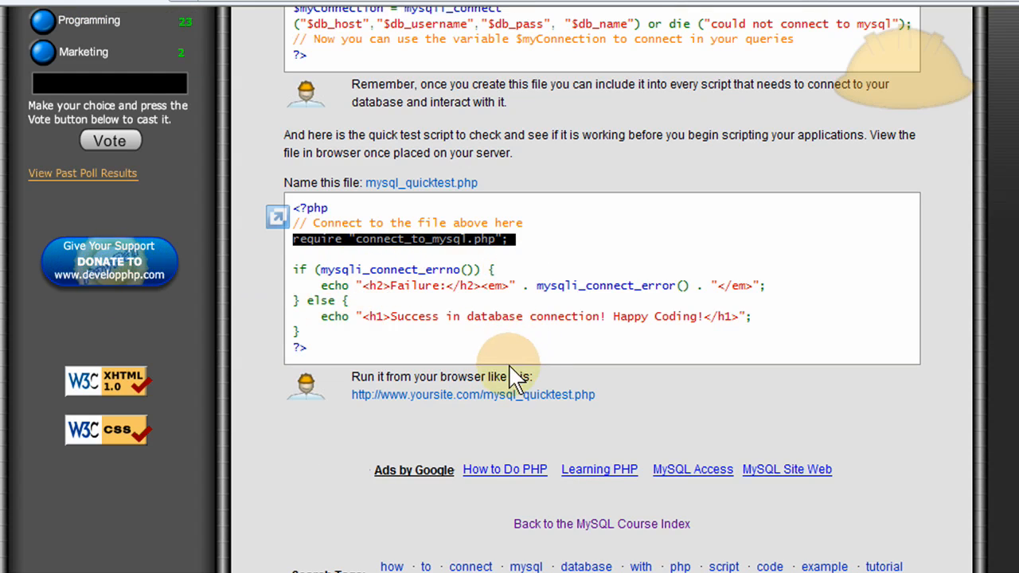
mouse_move(302, 478)
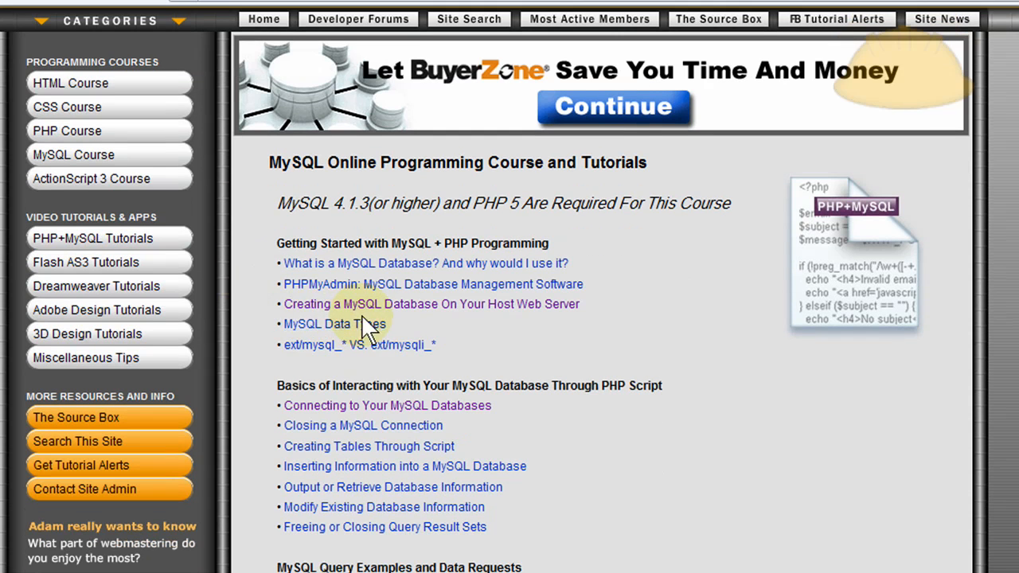
Open 'Creating Tables Through Script' and bring the create_table.php code into view
scroll(down, 3)
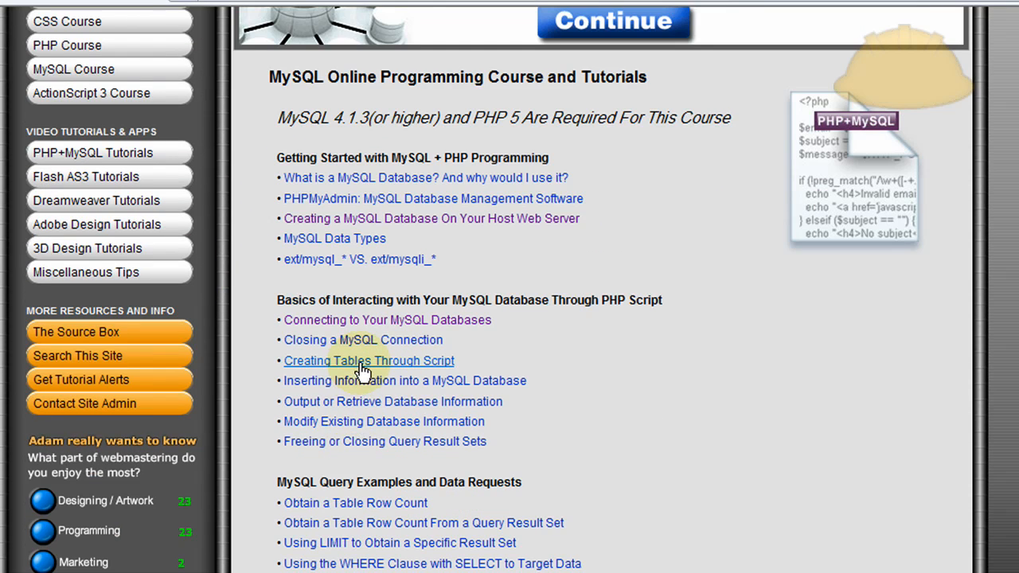
click(369, 360)
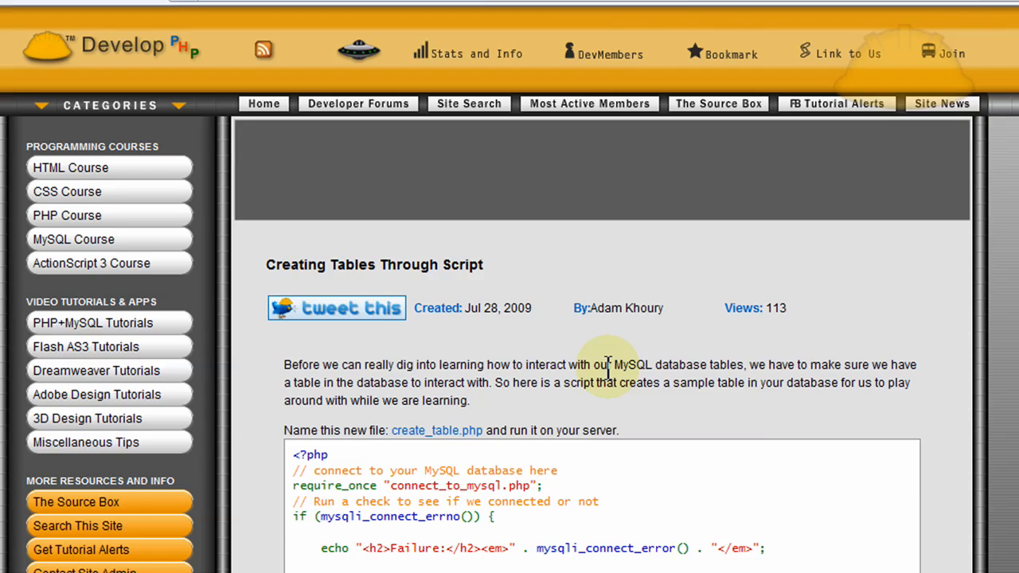
scroll(down, 3)
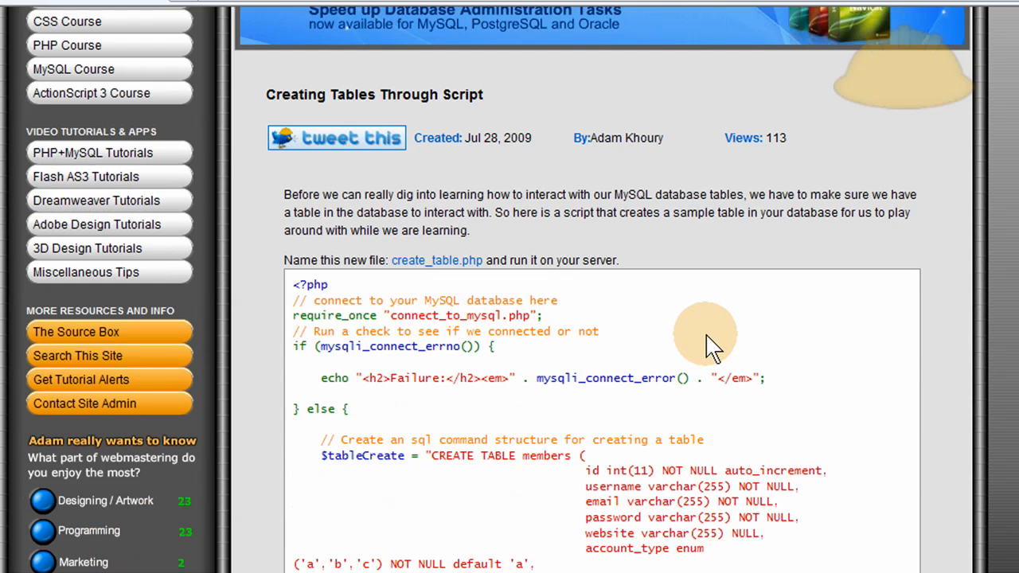
scroll(down, 3)
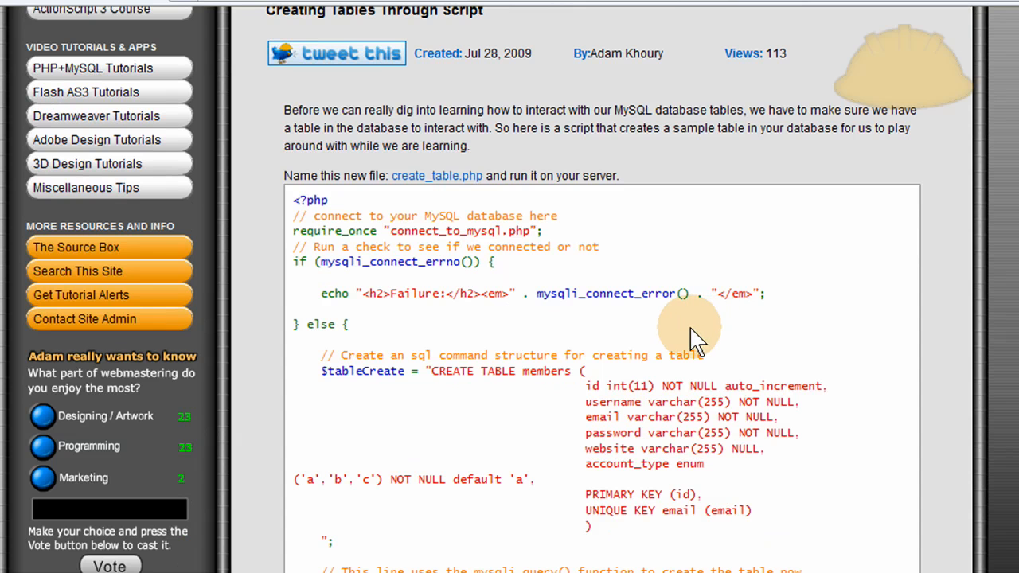
scroll(down, 3)
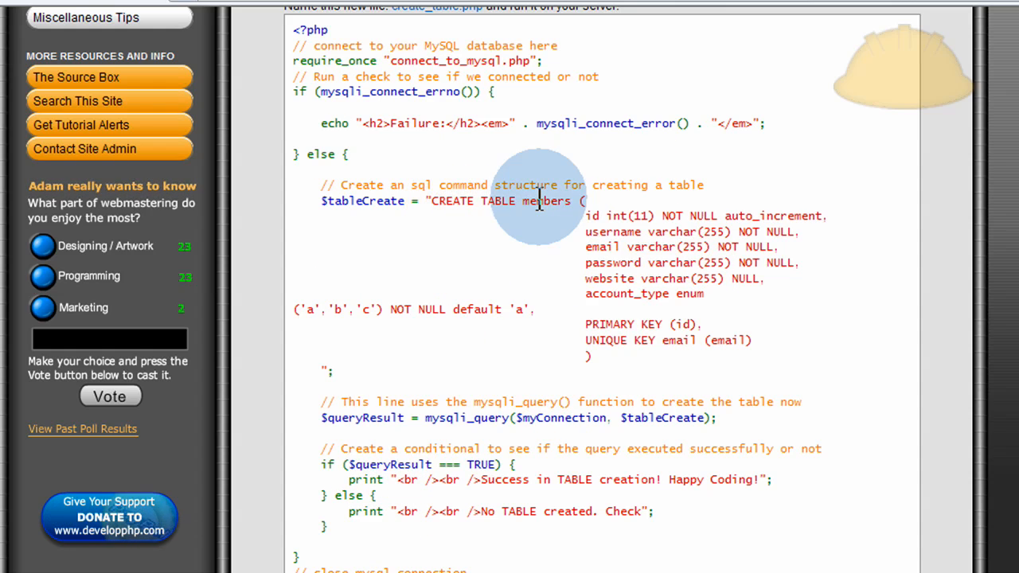
double_click(546, 200)
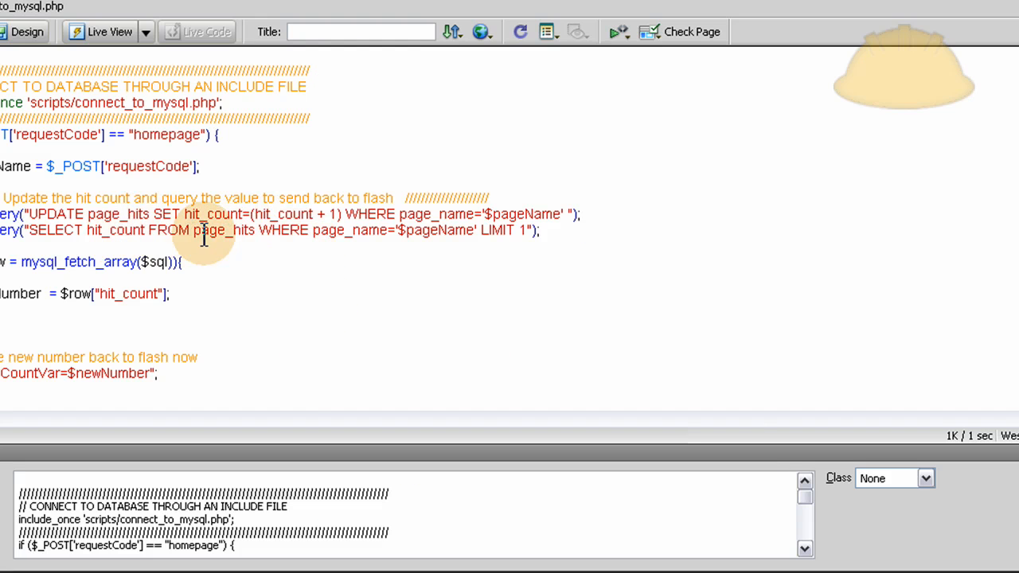
double_click(226, 229)
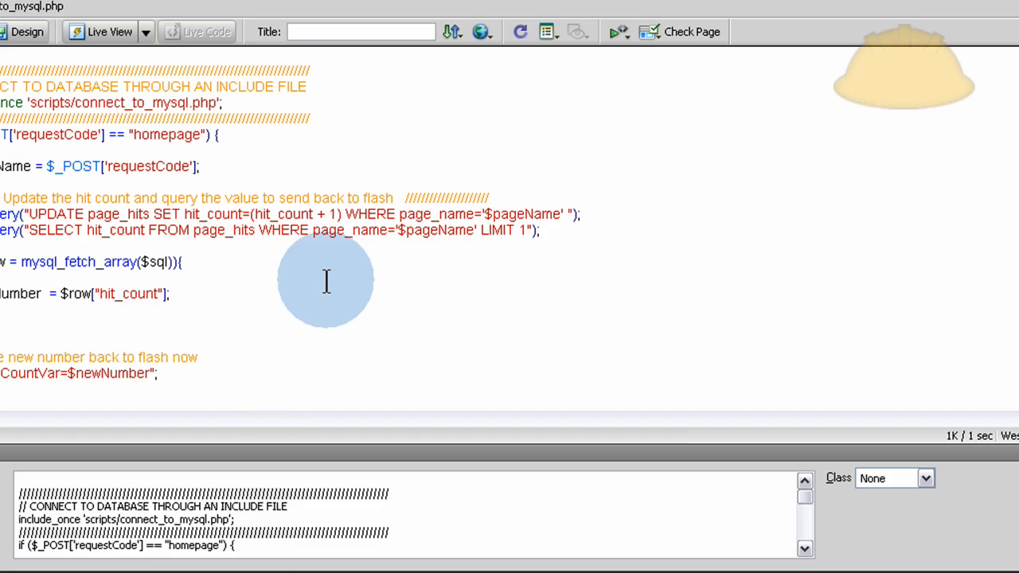
double_click(350, 229)
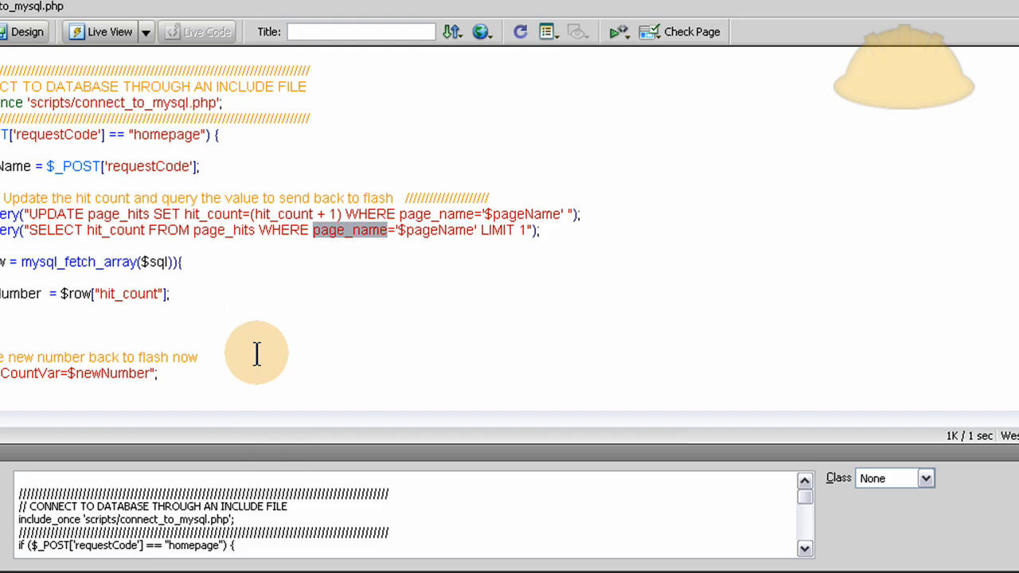
double_click(282, 214)
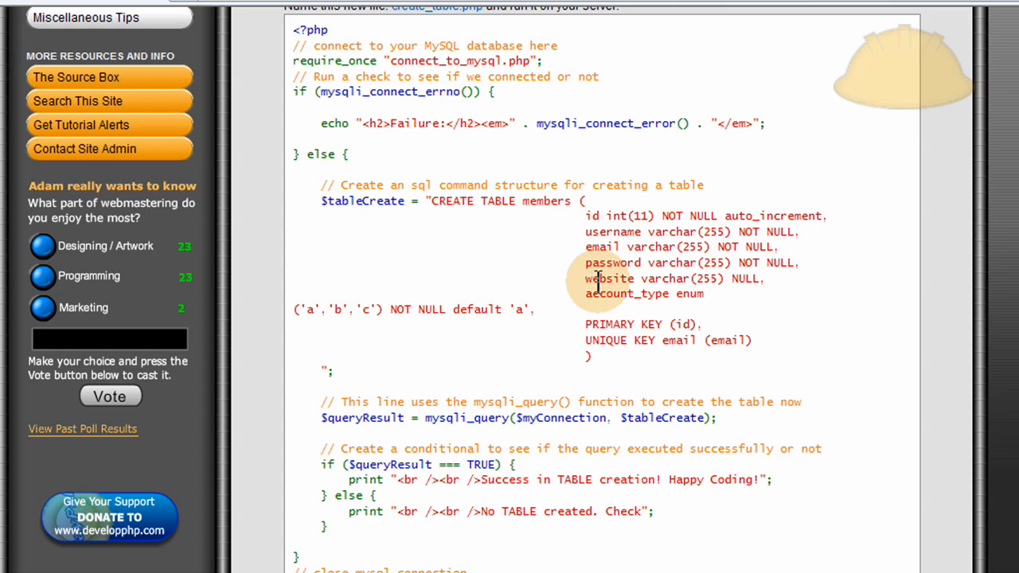
mouse_move(651, 293)
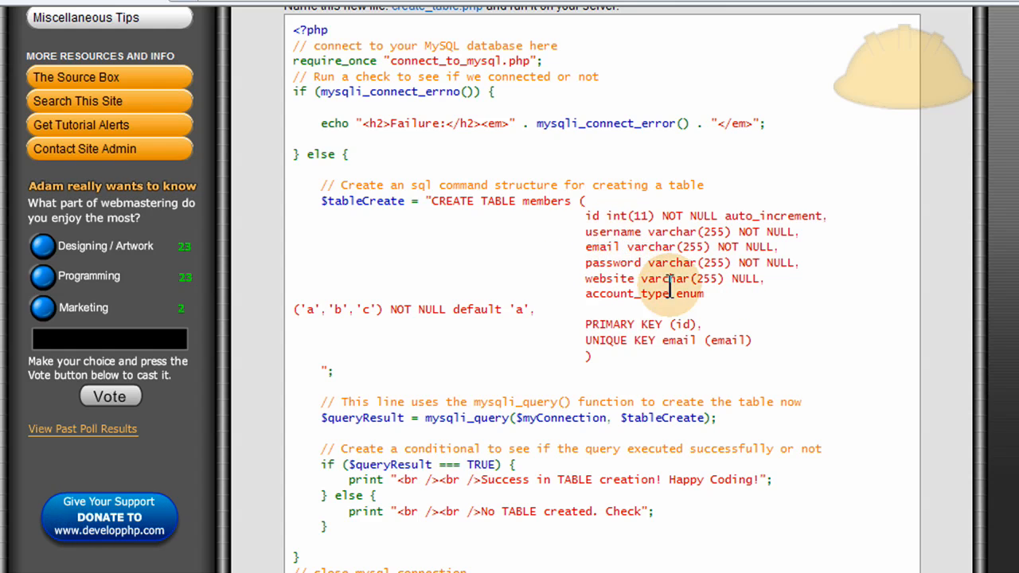
mouse_move(835, 286)
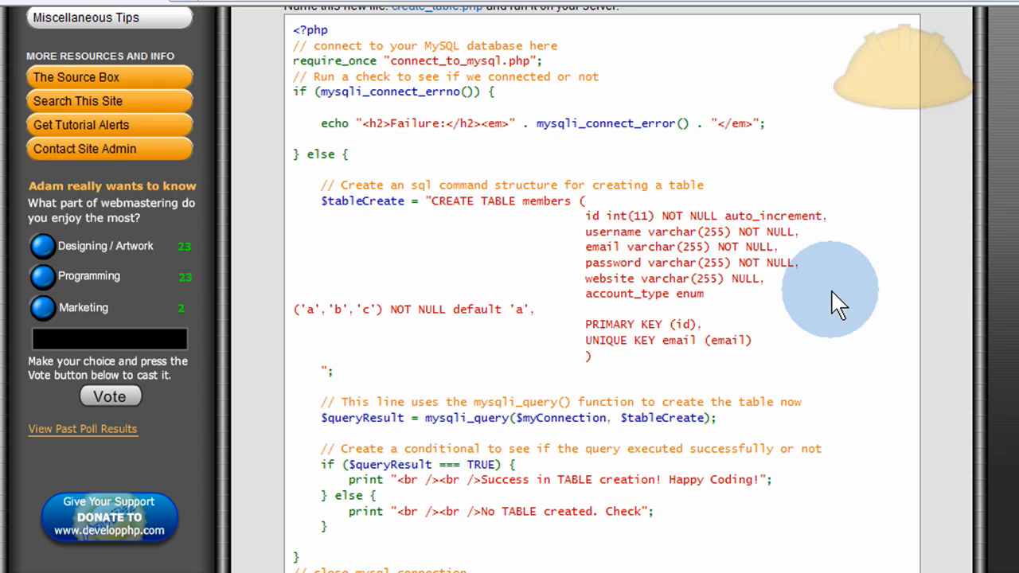
Review the CREATE TABLE members column definitions in create_table.php
scroll(up, 3)
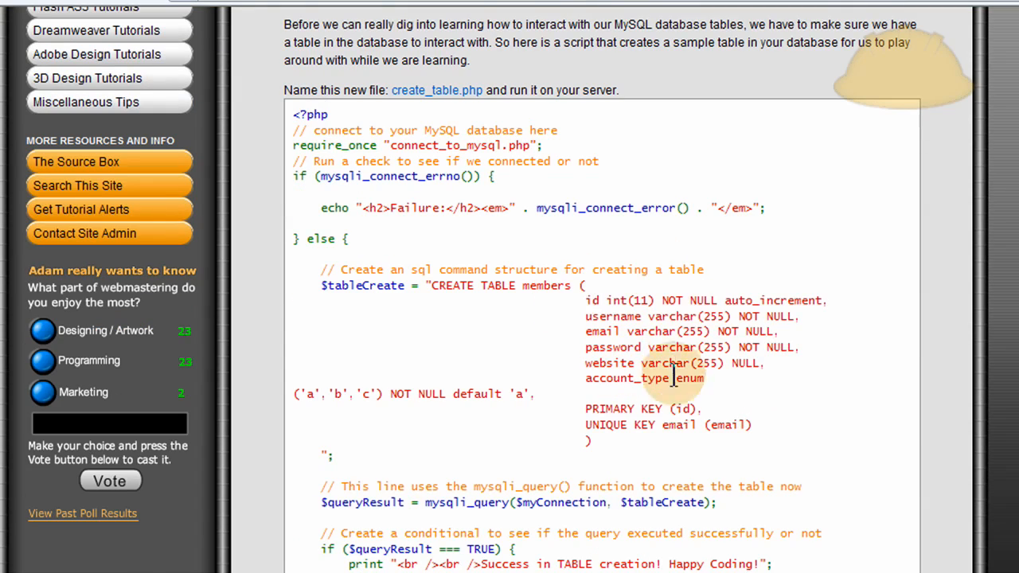
scroll(down, 3)
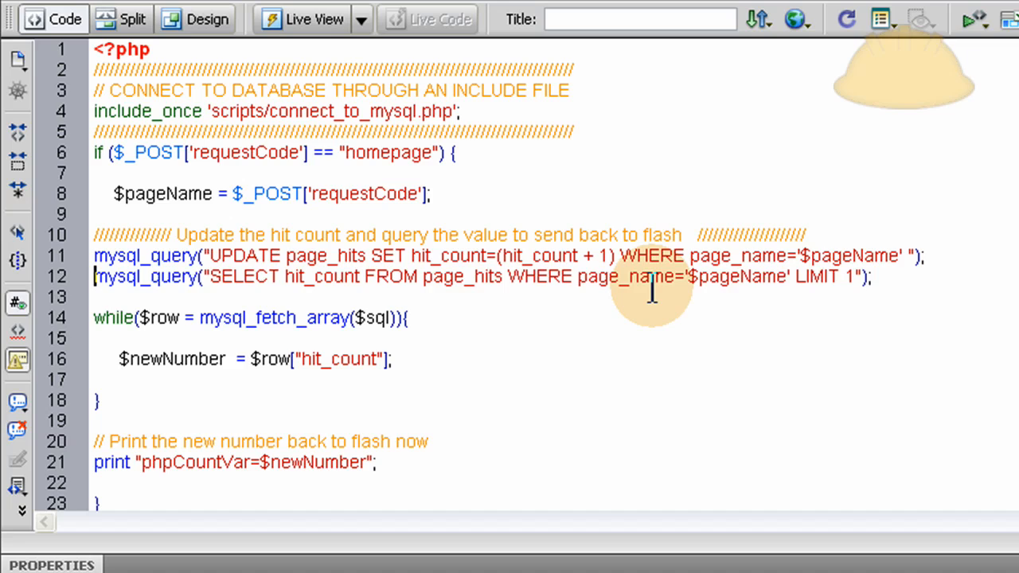
Assign the SELECT hit_count query to '$sql =' so mysql_fetch_array reads from it
text($sql)
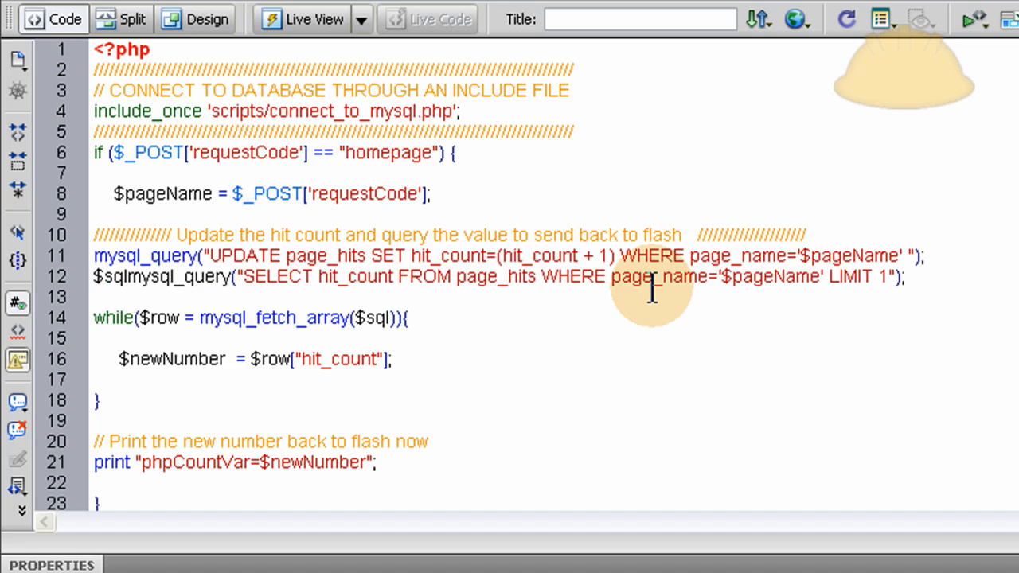
text(=)
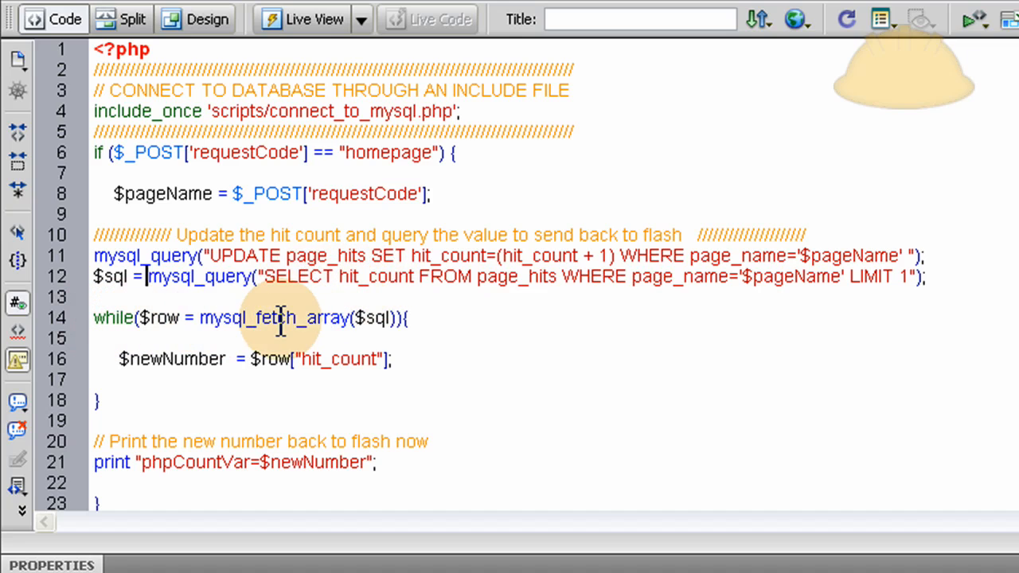
double_click(272, 318)
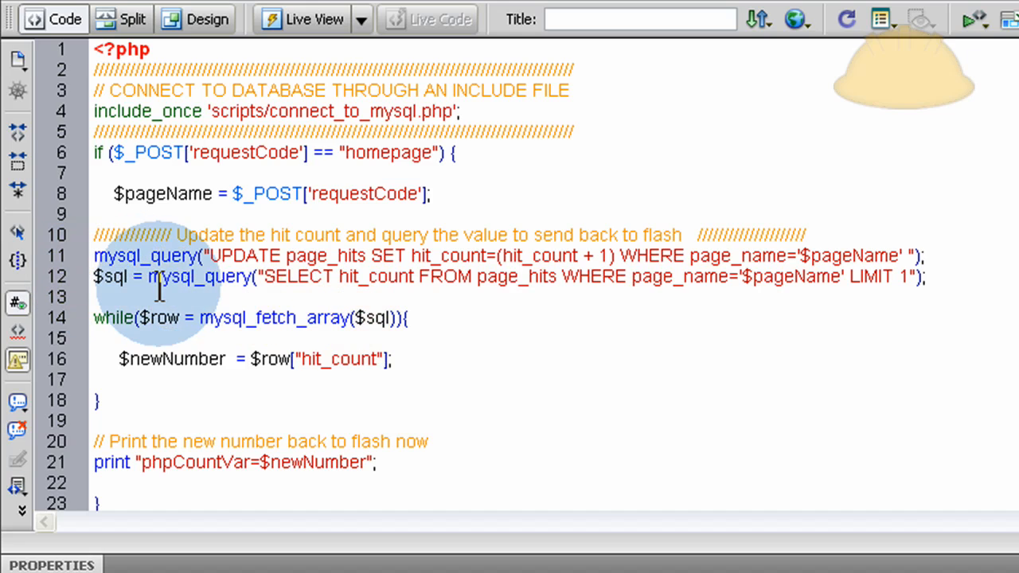
double_click(110, 277)
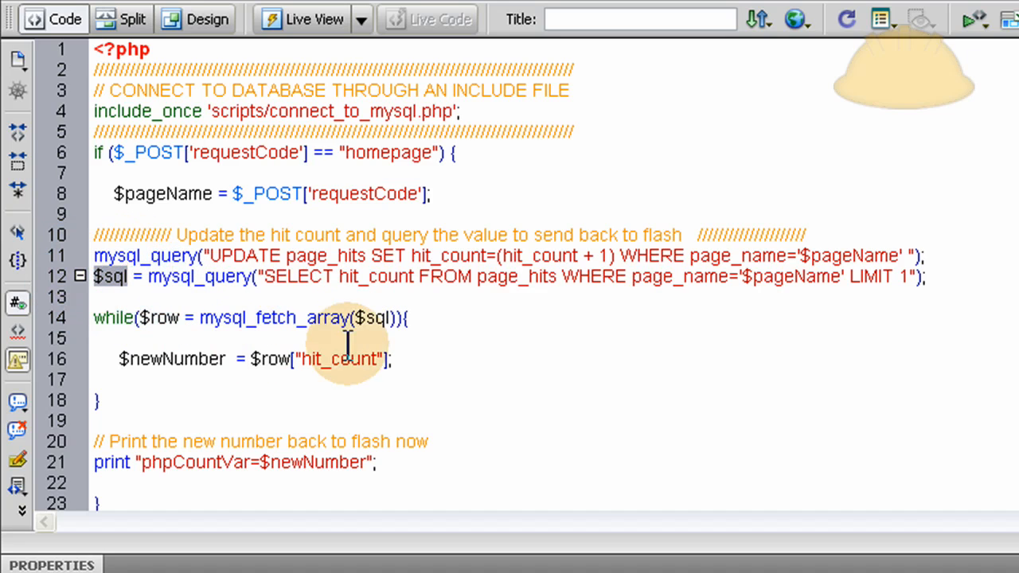
double_click(378, 318)
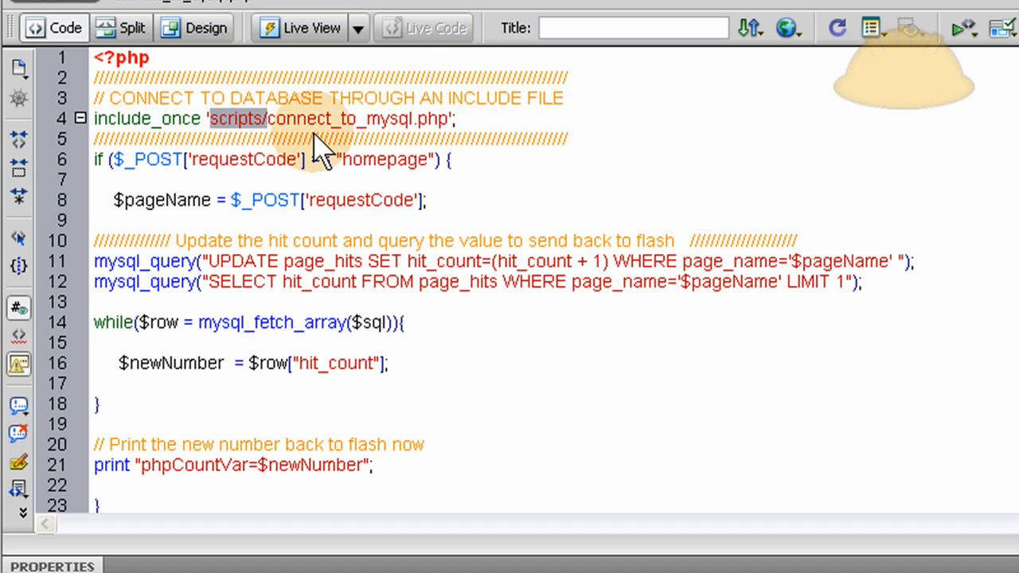
double_click(303, 118)
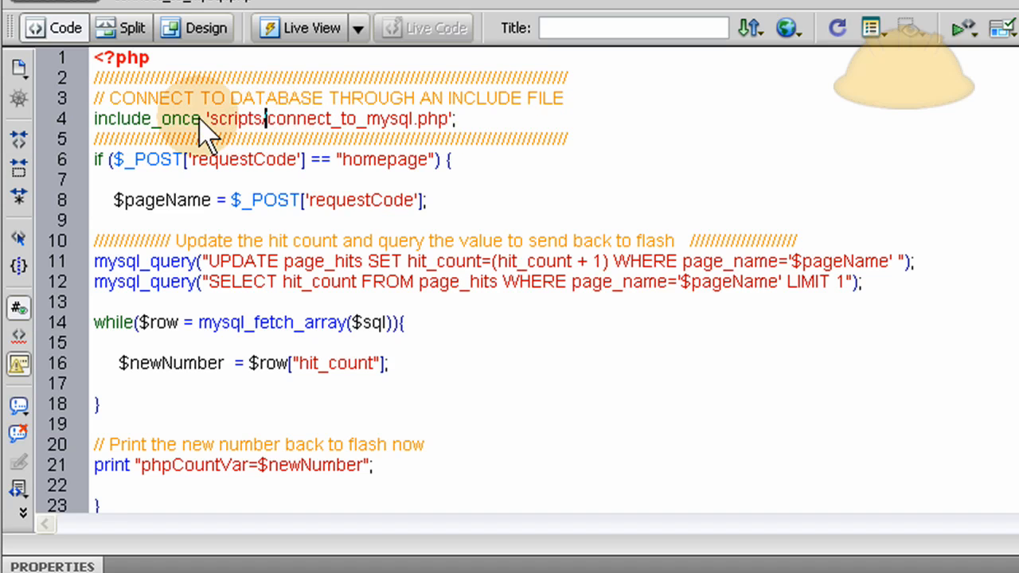
double_click(234, 118)
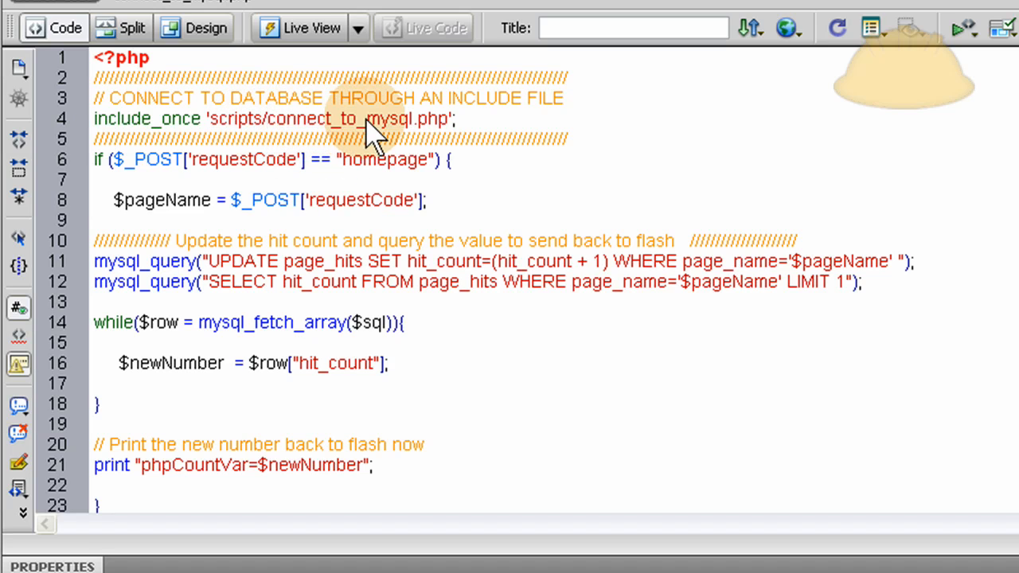
double_click(236, 117)
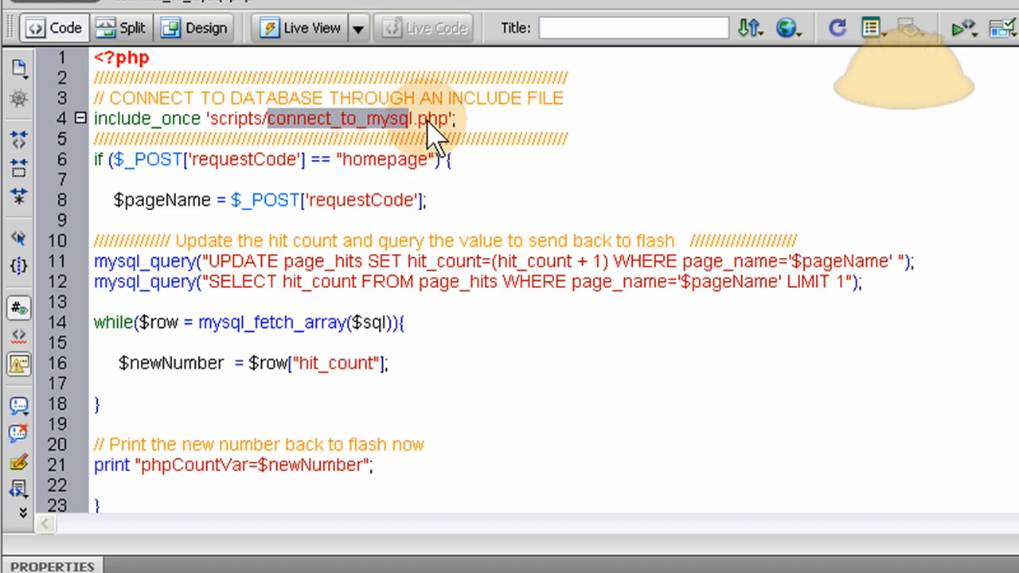
mouse_move(194, 167)
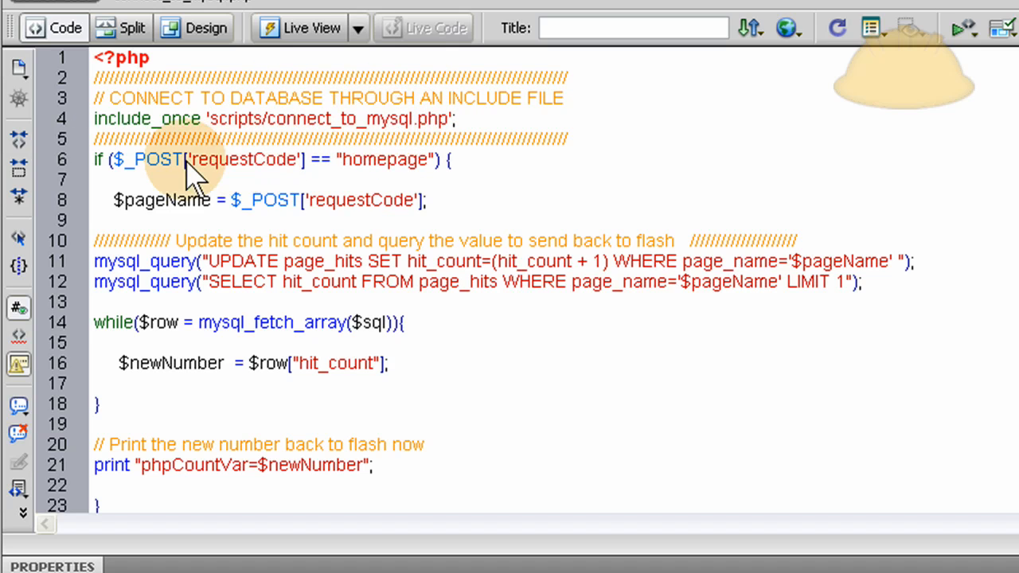
mouse_move(335, 119)
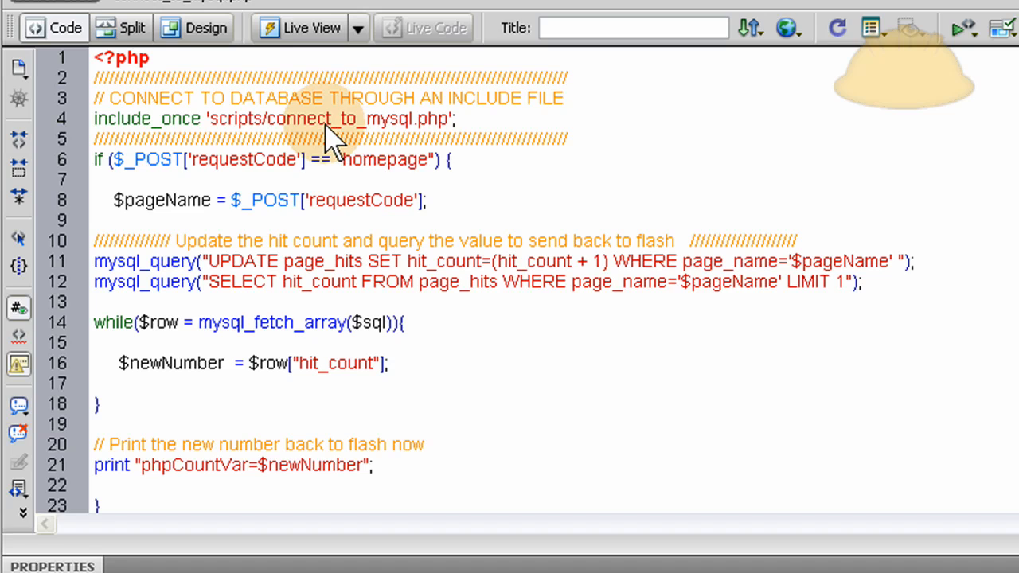
double_click(331, 117)
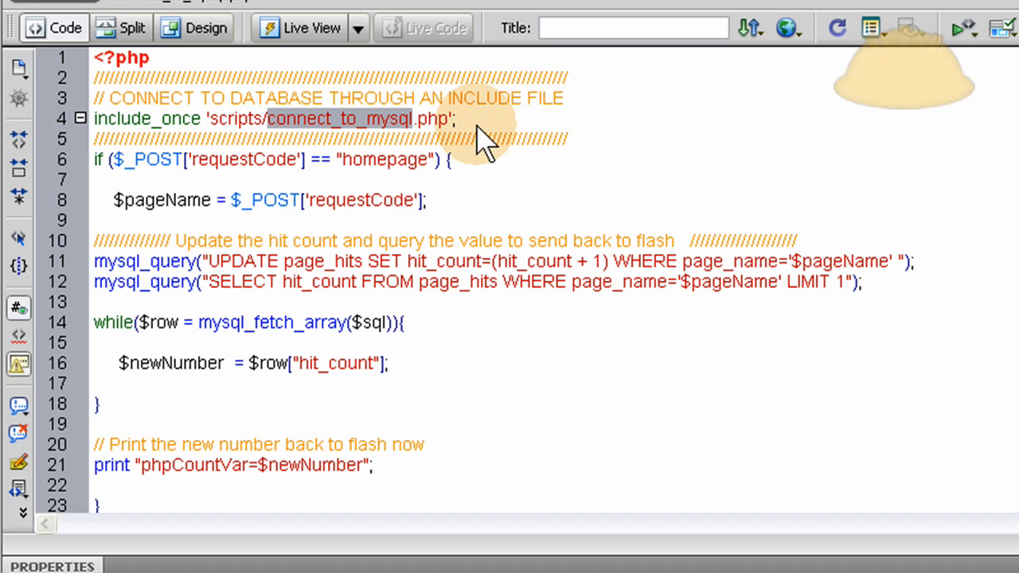
double_click(334, 118)
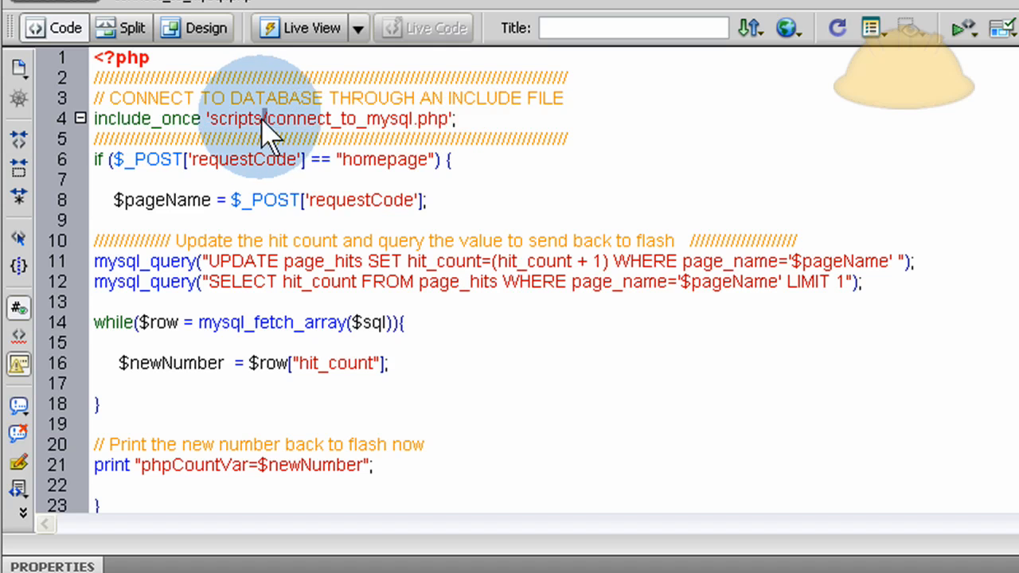
double_click(236, 118)
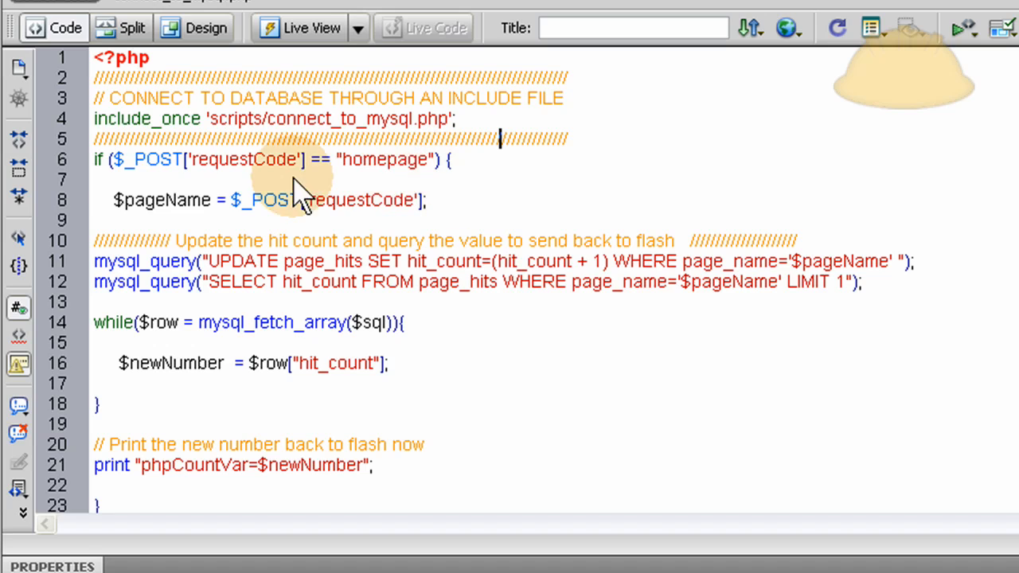
mouse_move(151, 162)
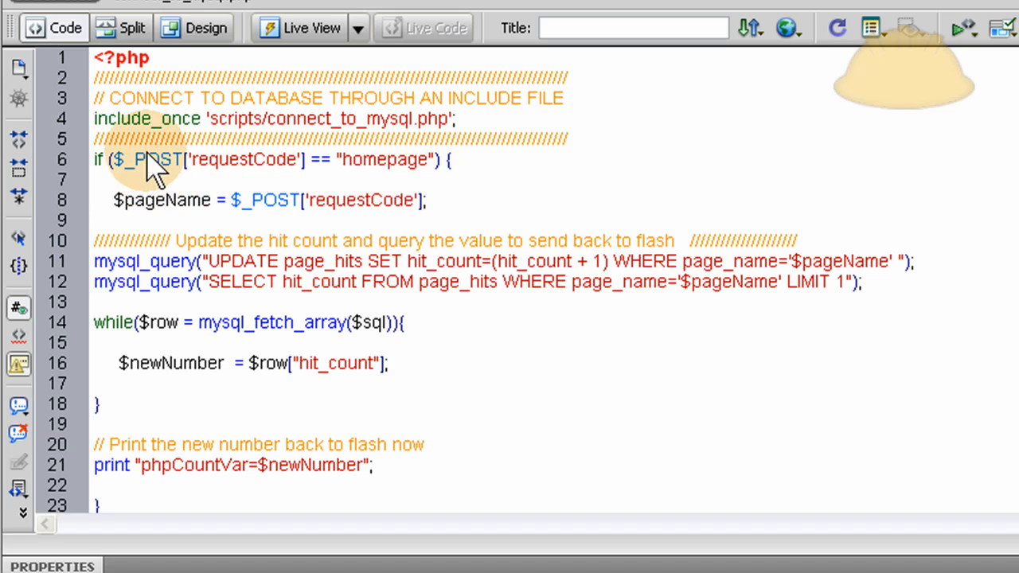
mouse_move(417, 175)
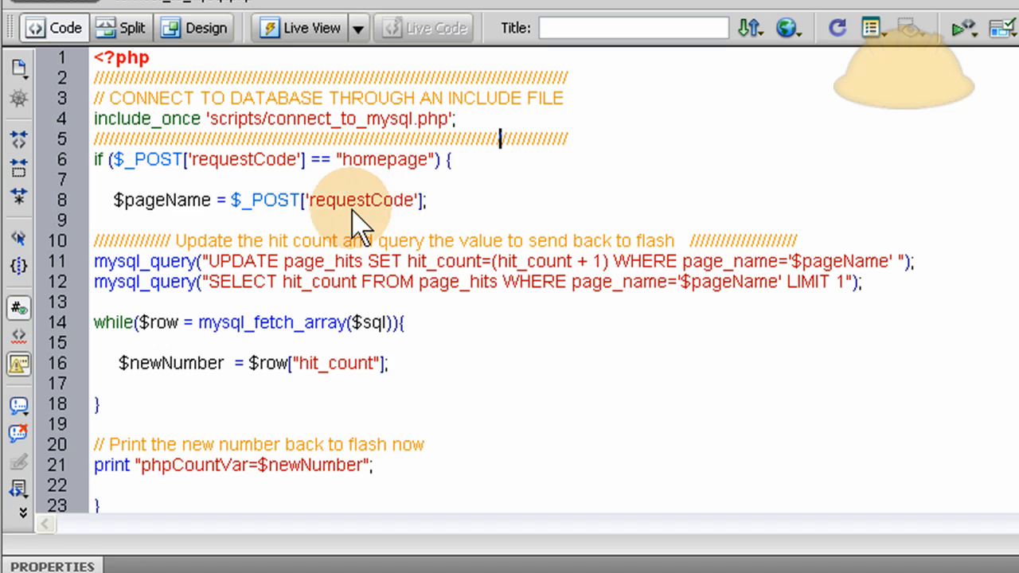
mouse_move(367, 167)
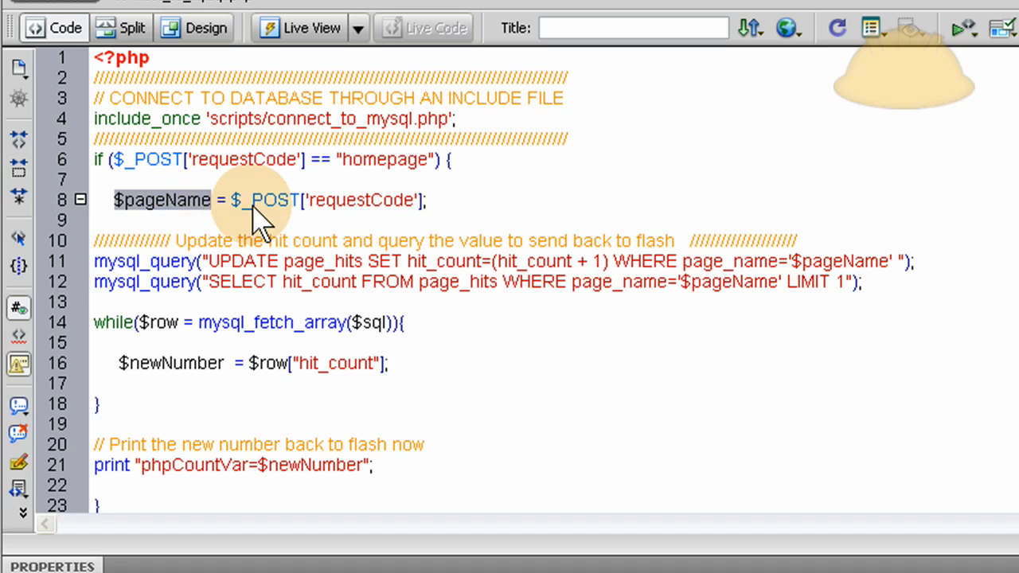
mouse_move(509, 289)
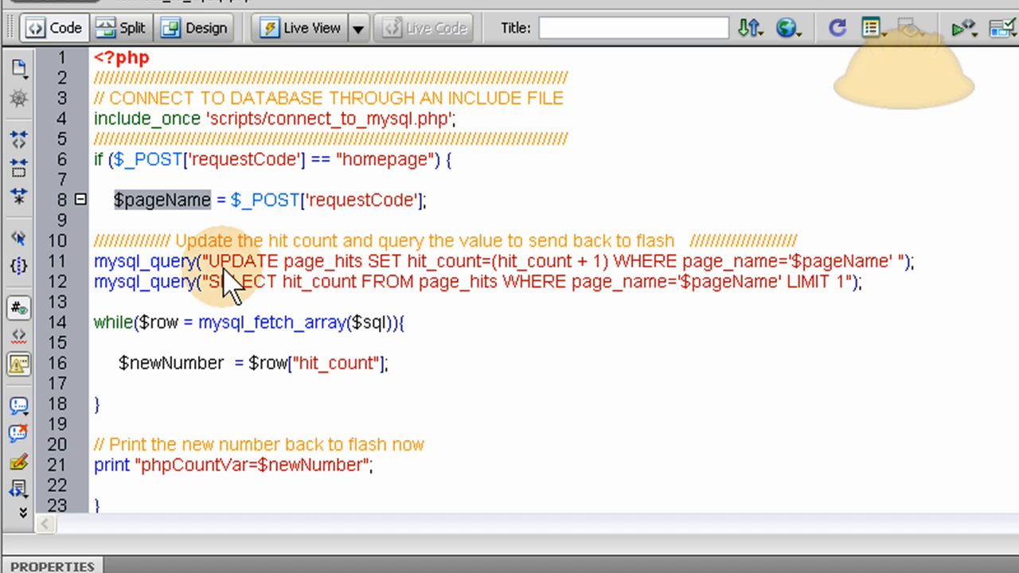
mouse_move(350, 273)
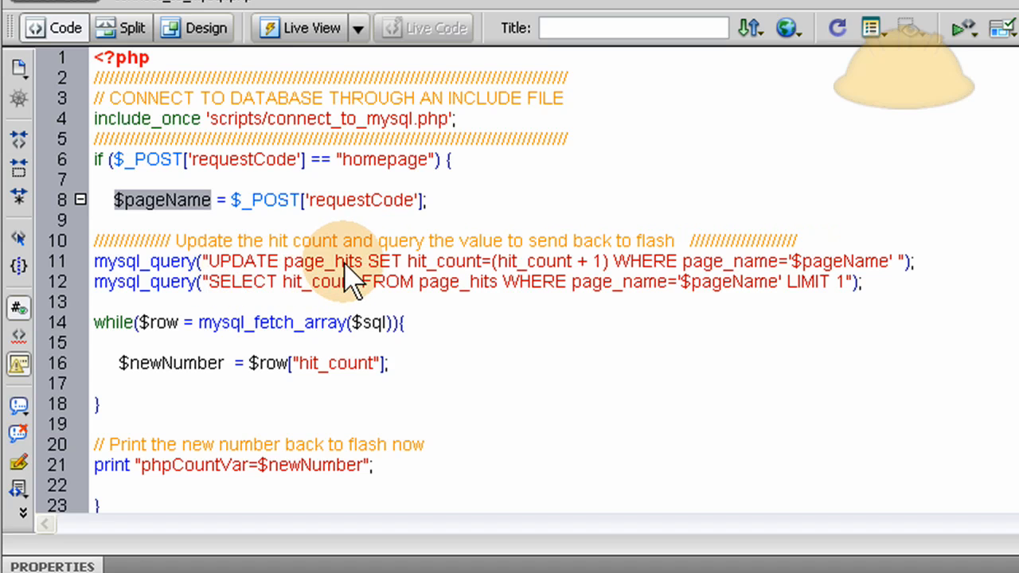
double_click(442, 261)
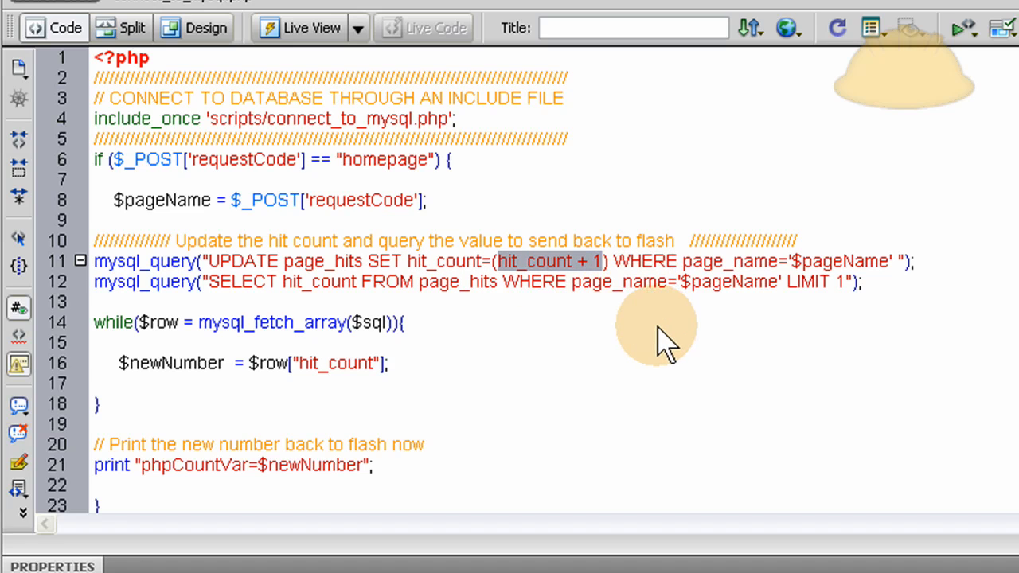
mouse_move(645, 329)
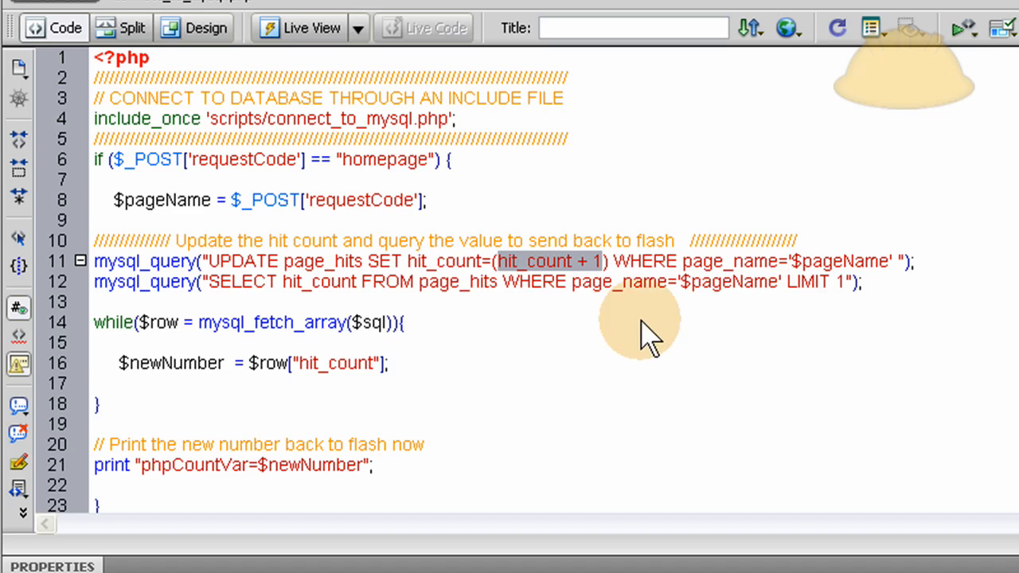
mouse_move(617, 315)
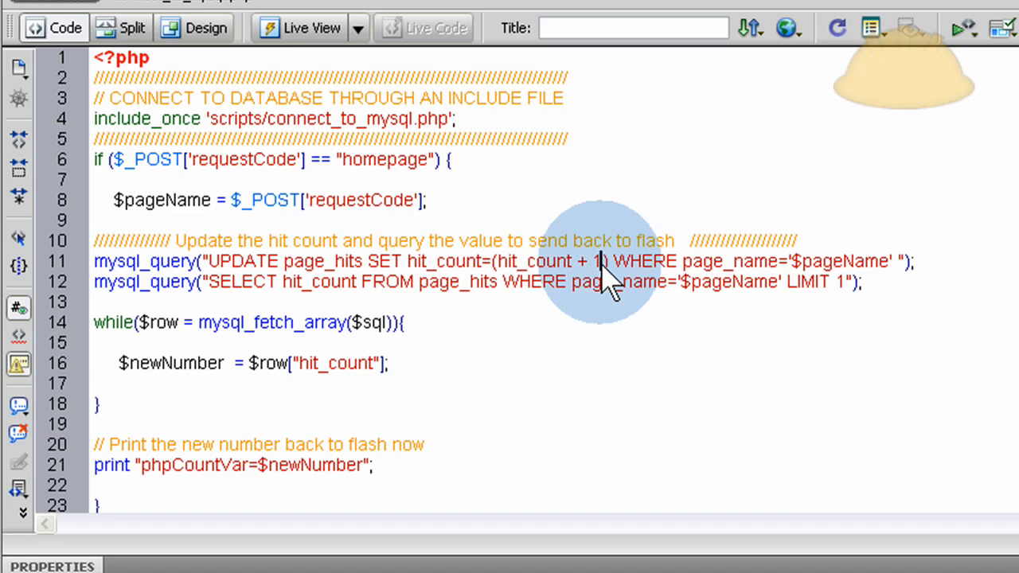
mouse_move(633, 274)
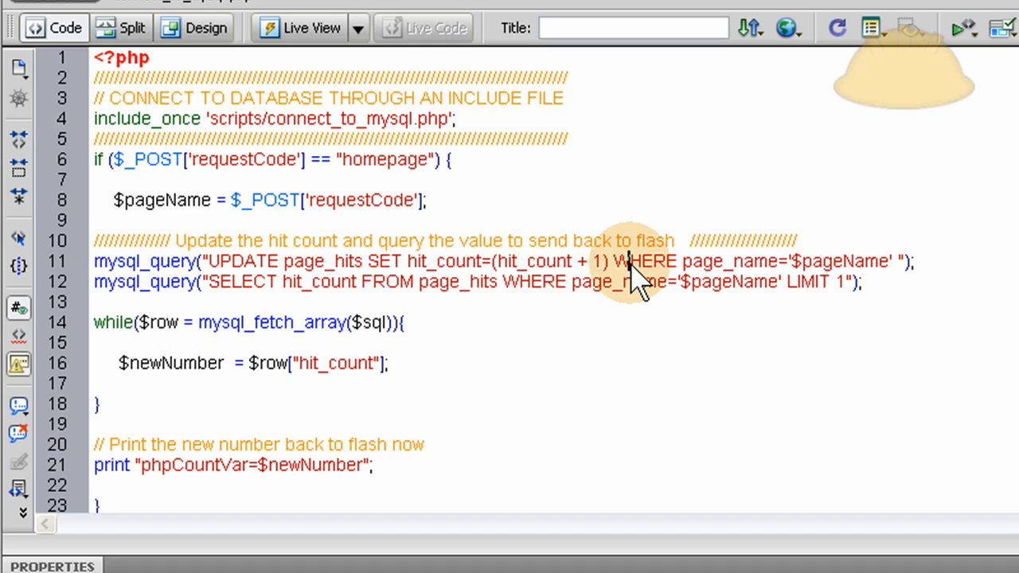
mouse_move(406, 278)
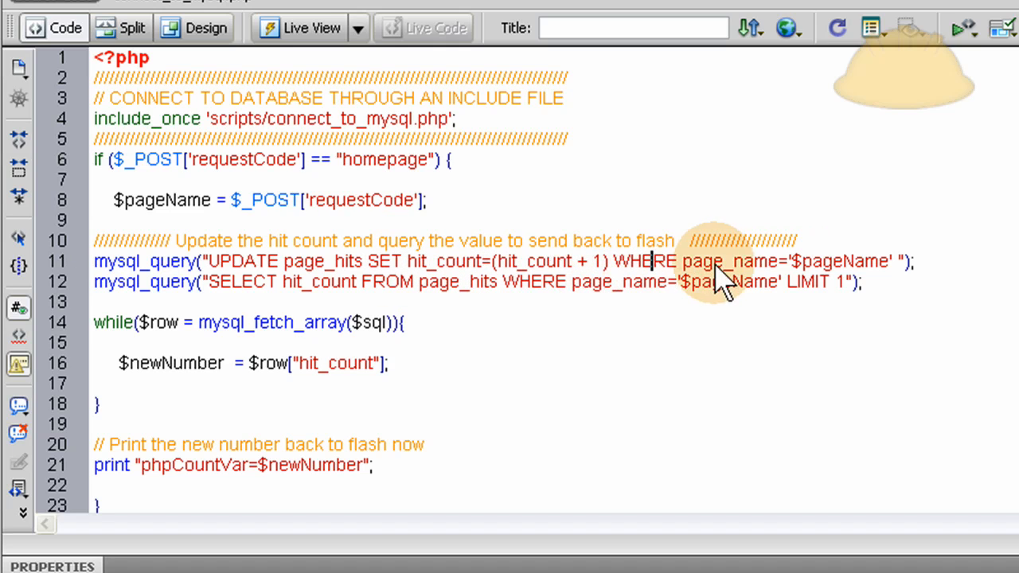
double_click(840, 261)
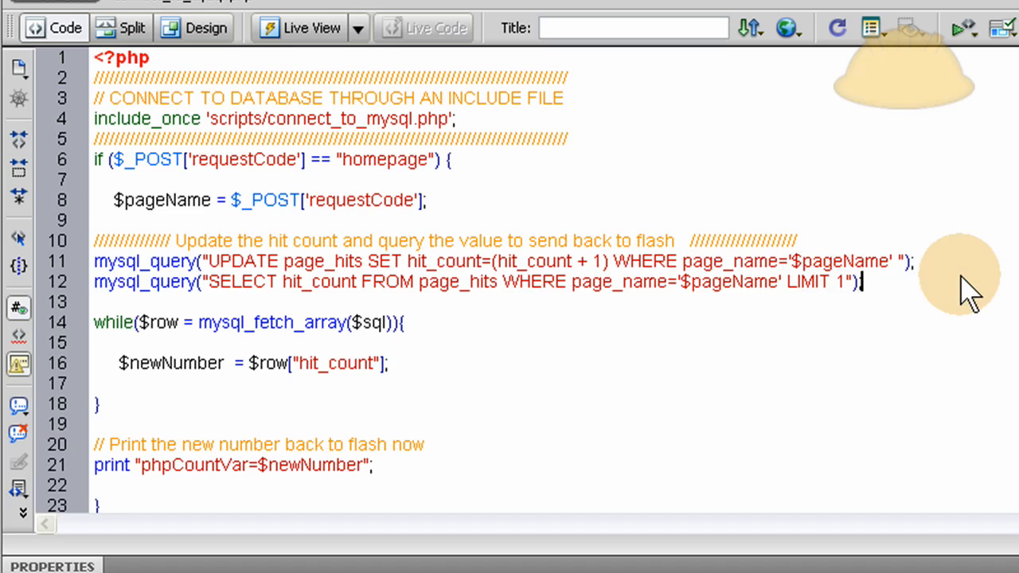
double_click(841, 261)
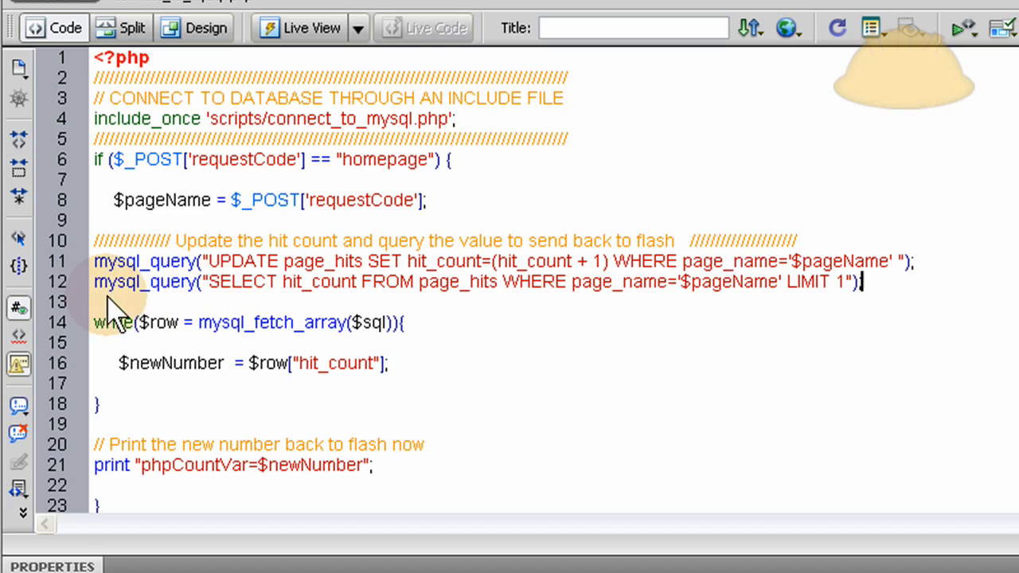
double_click(459, 281)
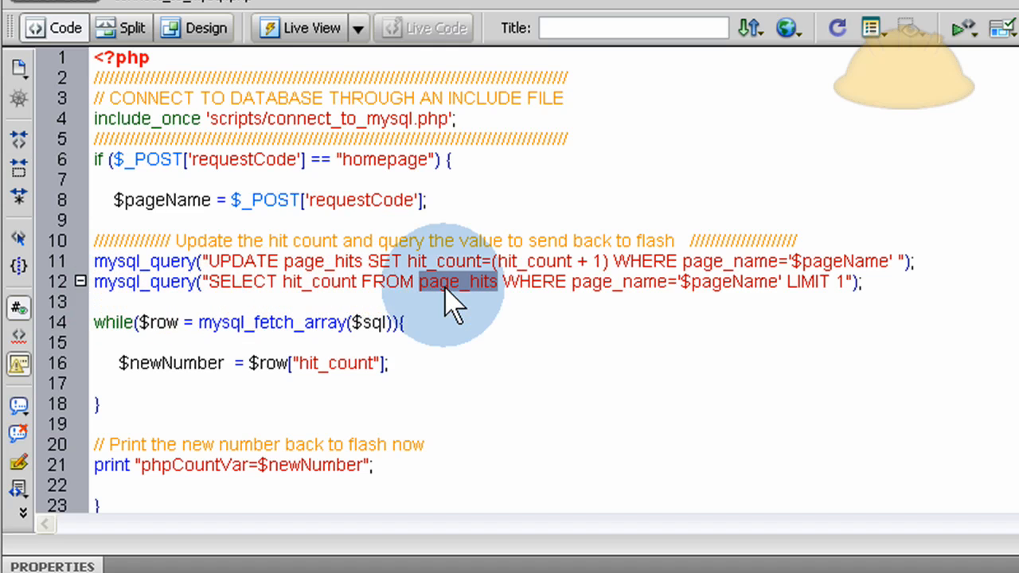
mouse_move(204, 306)
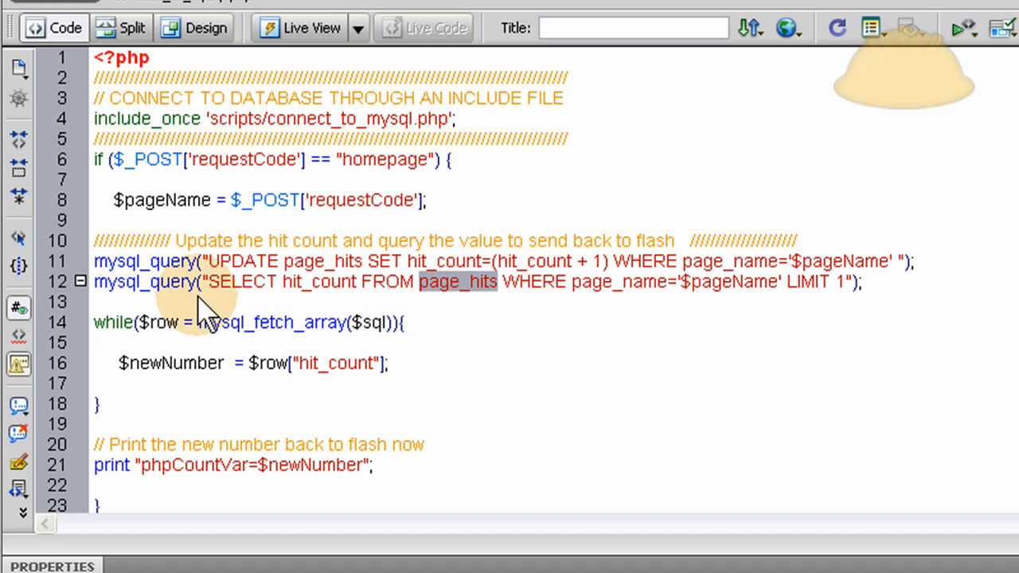
double_click(244, 282)
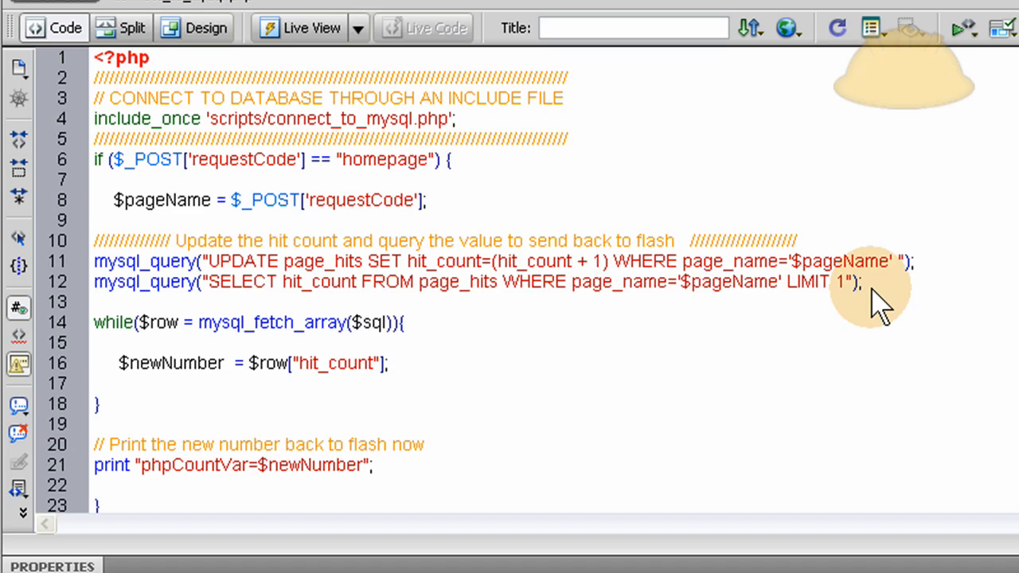
mouse_move(892, 310)
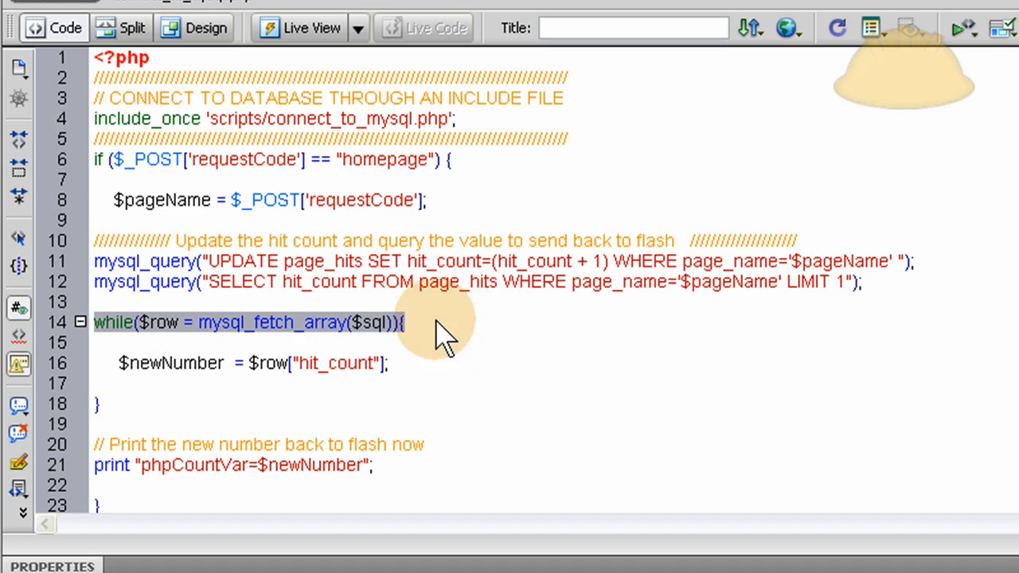
double_click(270, 321)
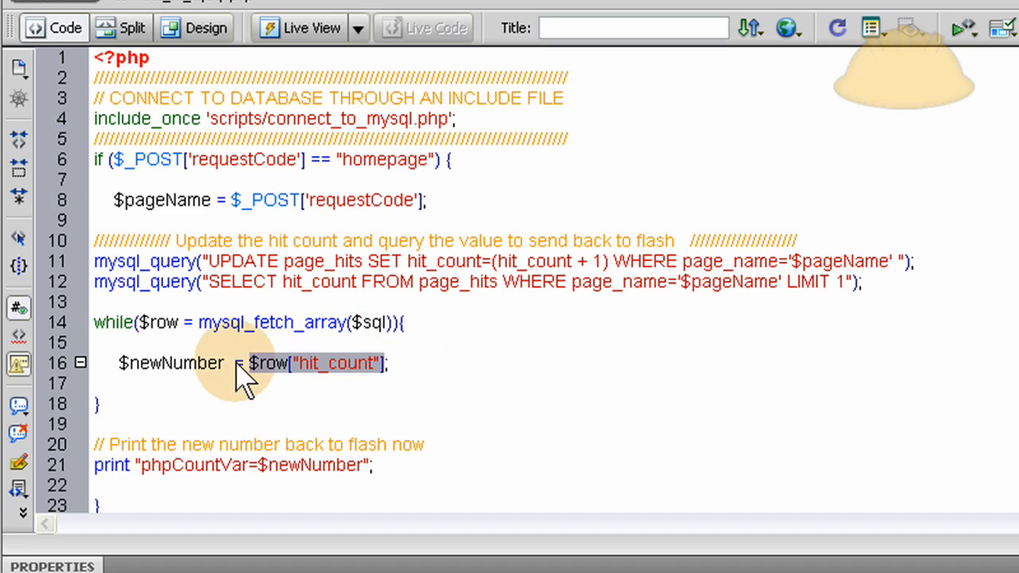
double_click(172, 363)
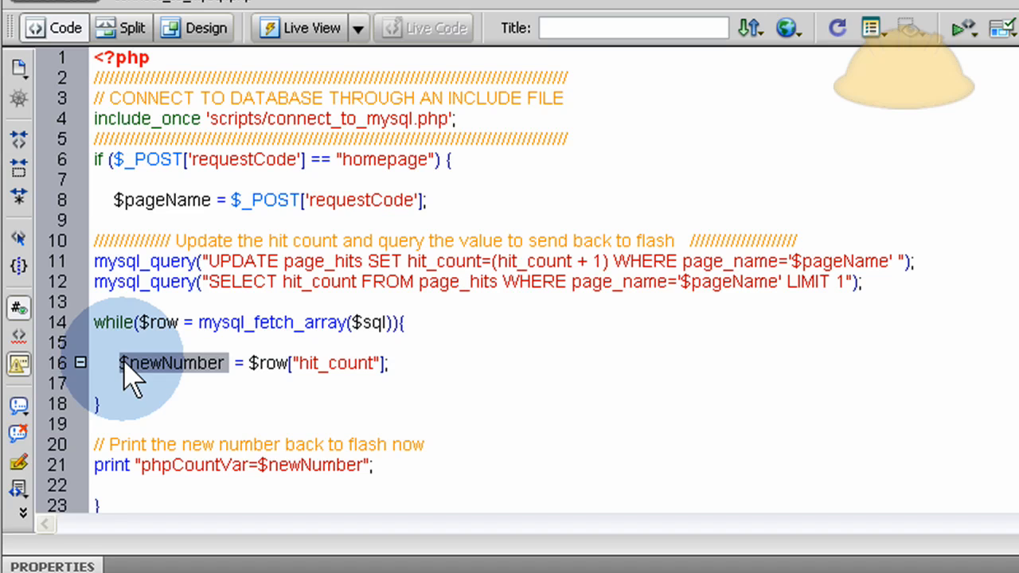
double_click(326, 363)
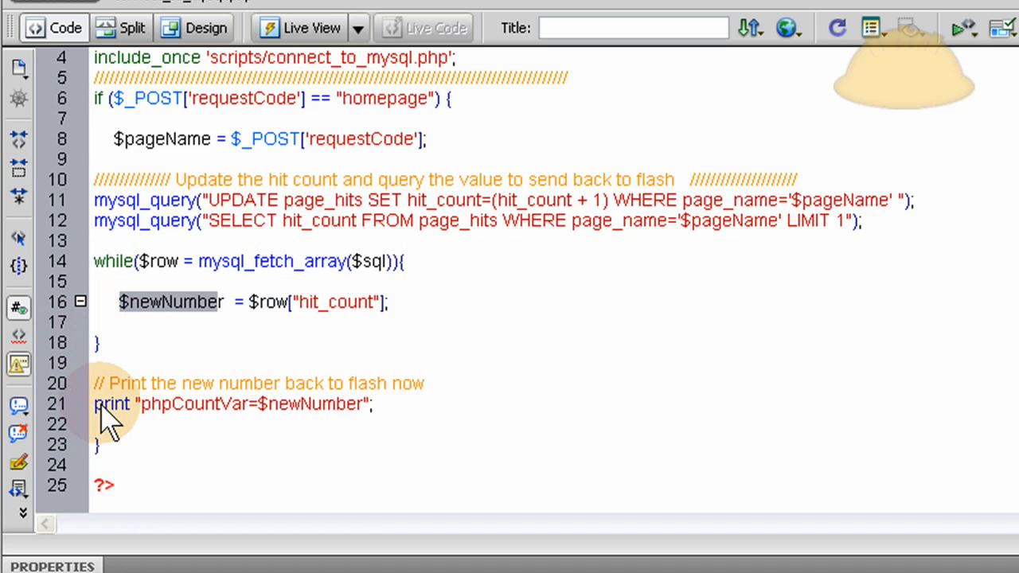
mouse_move(179, 417)
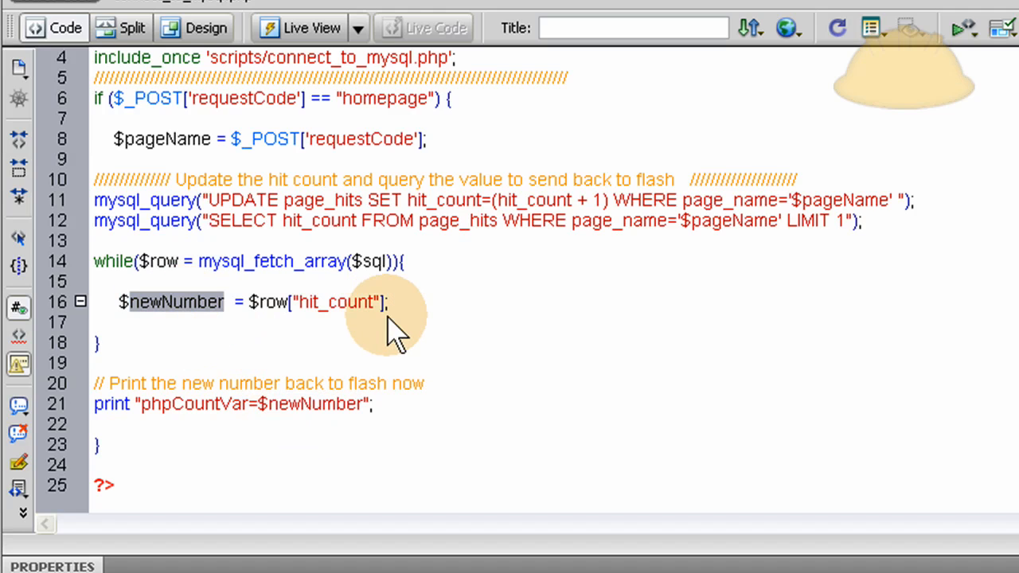
mouse_move(533, 211)
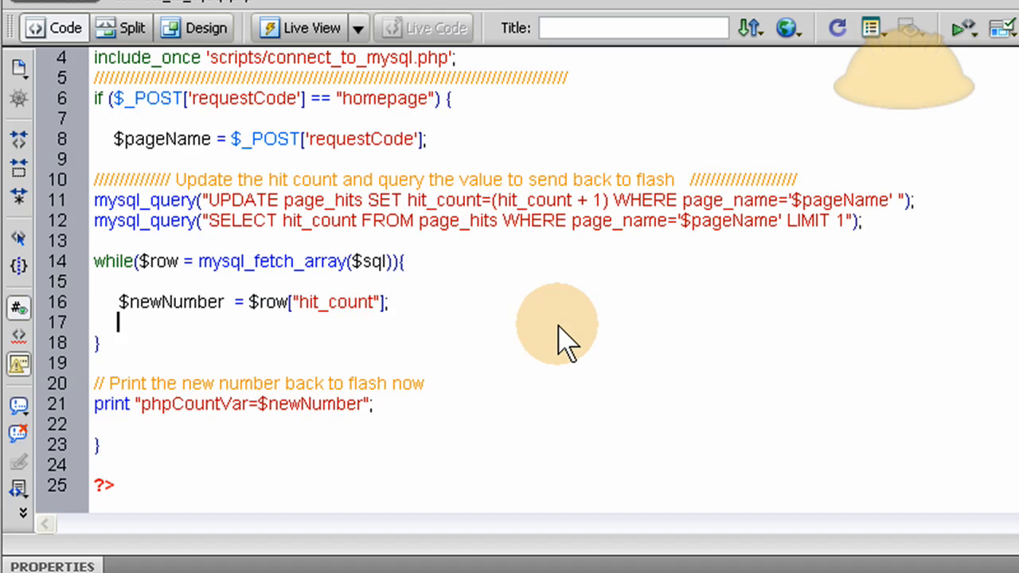
scroll(up, 3)
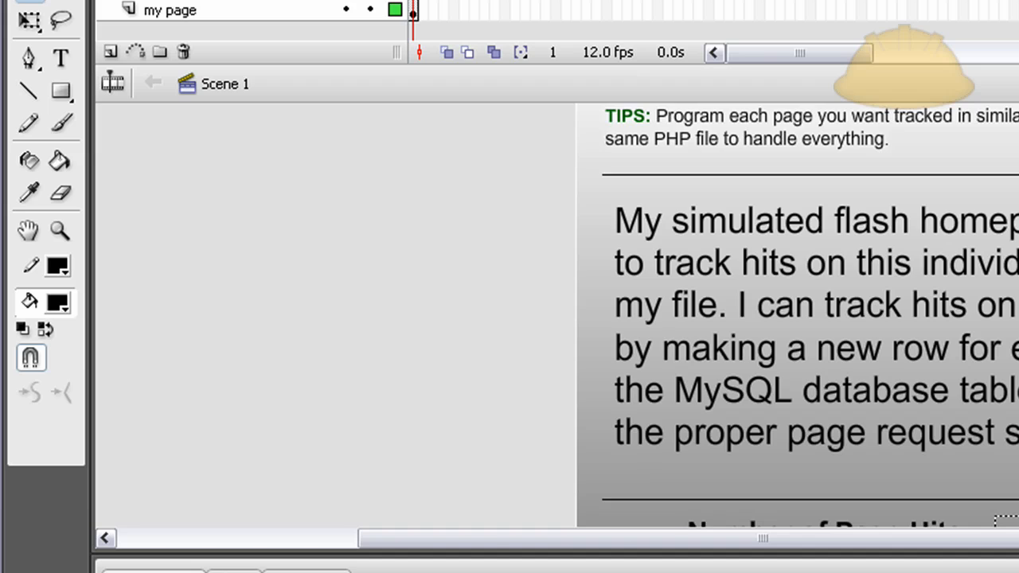
Scroll the homepage stage down to the 'Number of Page Hits =' label and its field
scroll(down, 3)
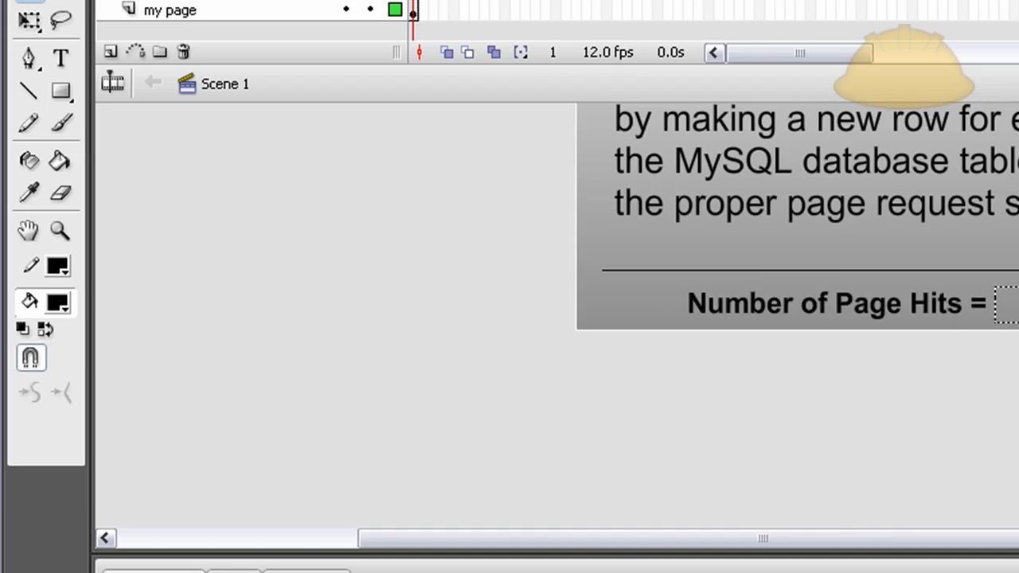